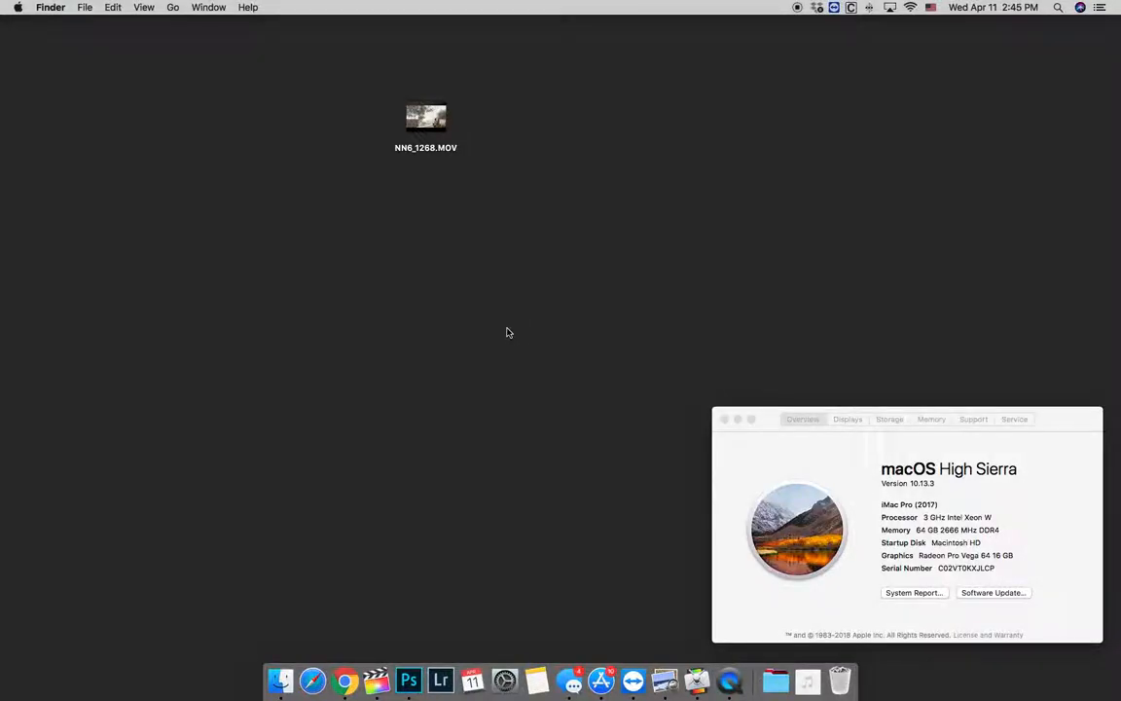
mouse_move(482, 328)
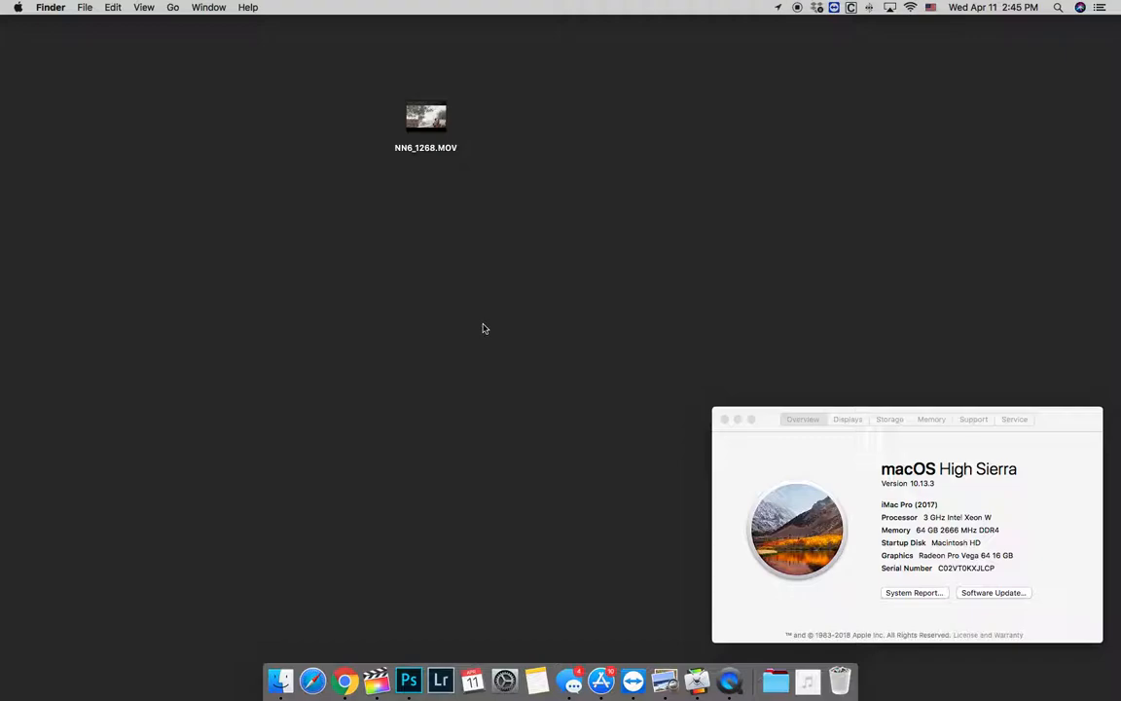
mouse_move(408, 589)
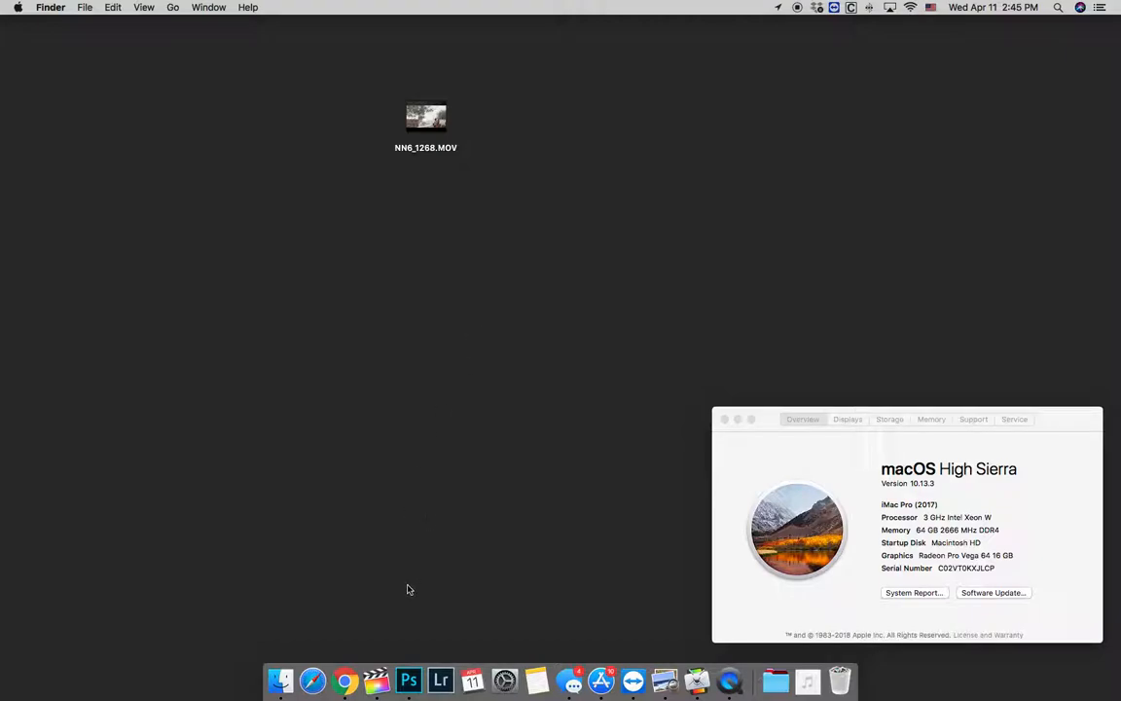
- Launch Final Cut Pro from the Dock to show the TEST Converting library
left_click(377, 679)
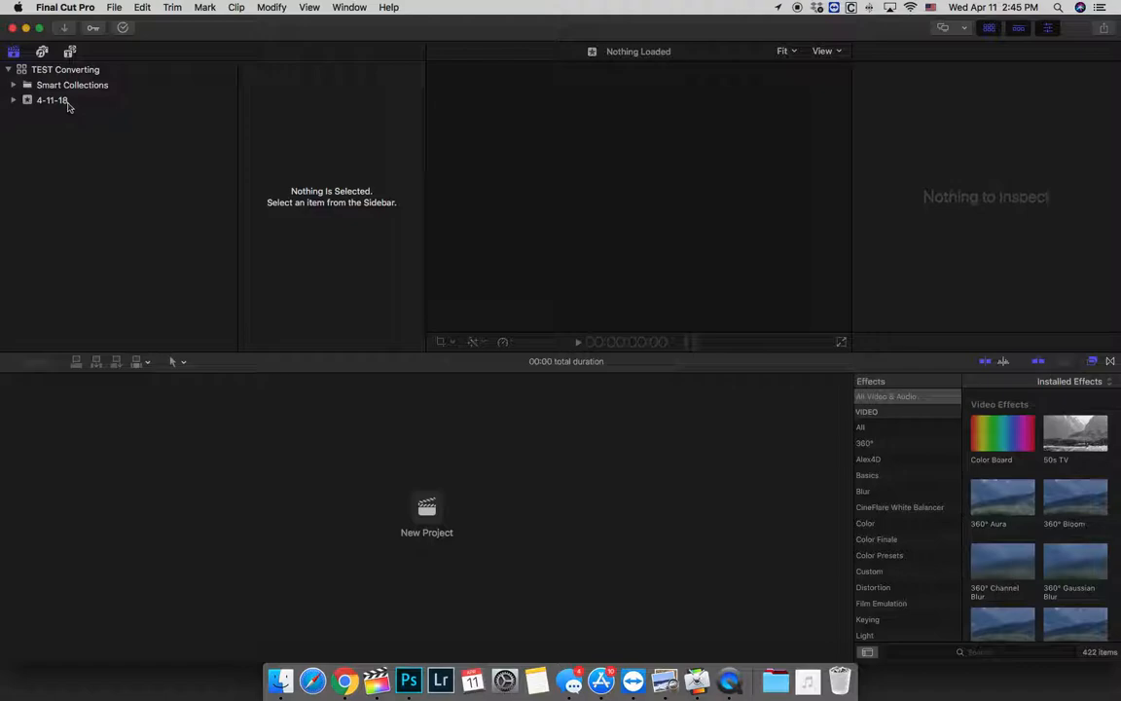
- Select the 4-11-18 event and browse the Desktop in Media Import
left_click(65, 7)
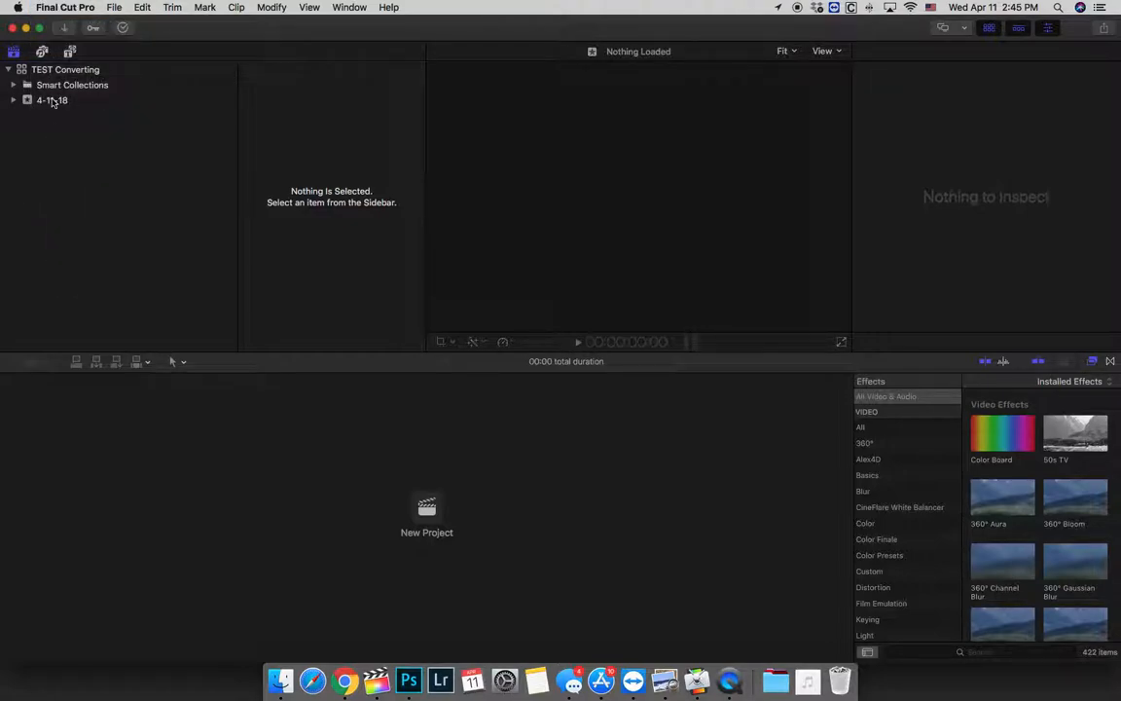
mouse_move(52, 100)
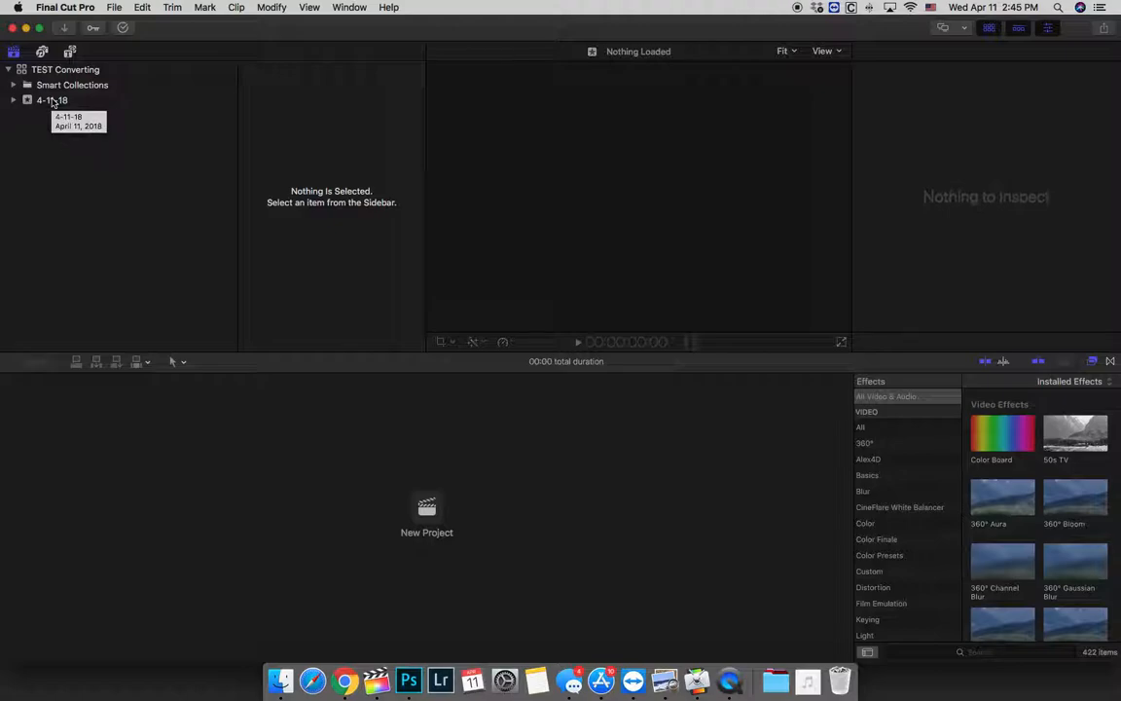
left_click(52, 101)
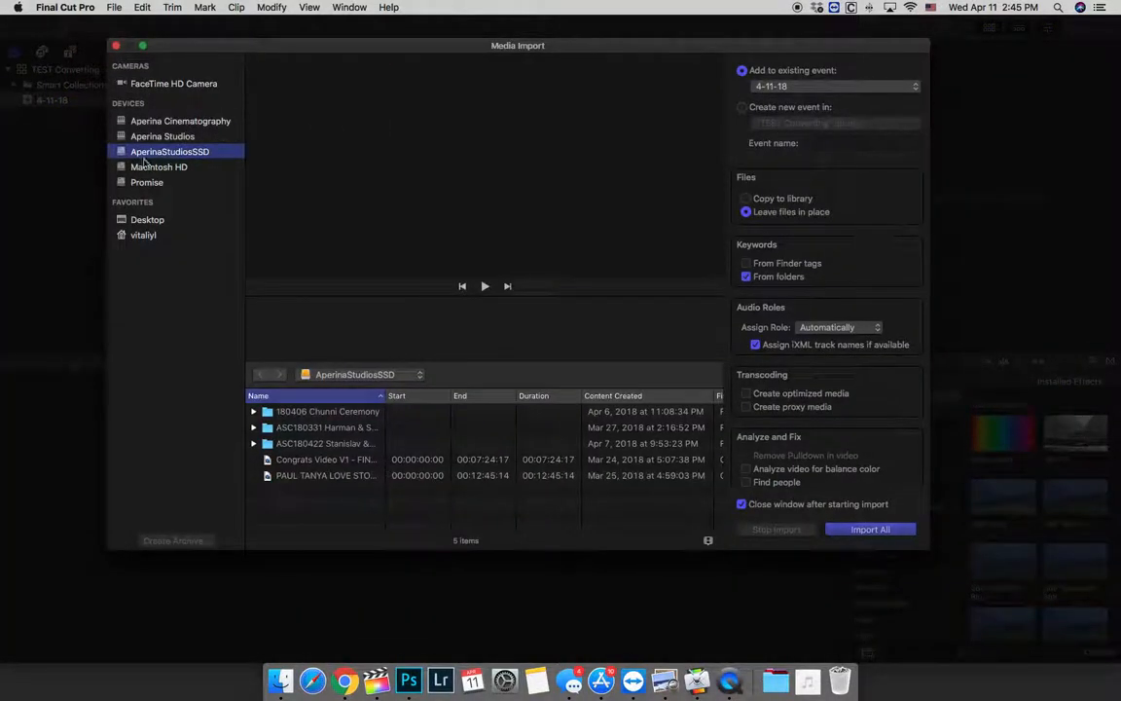
left_click(147, 219)
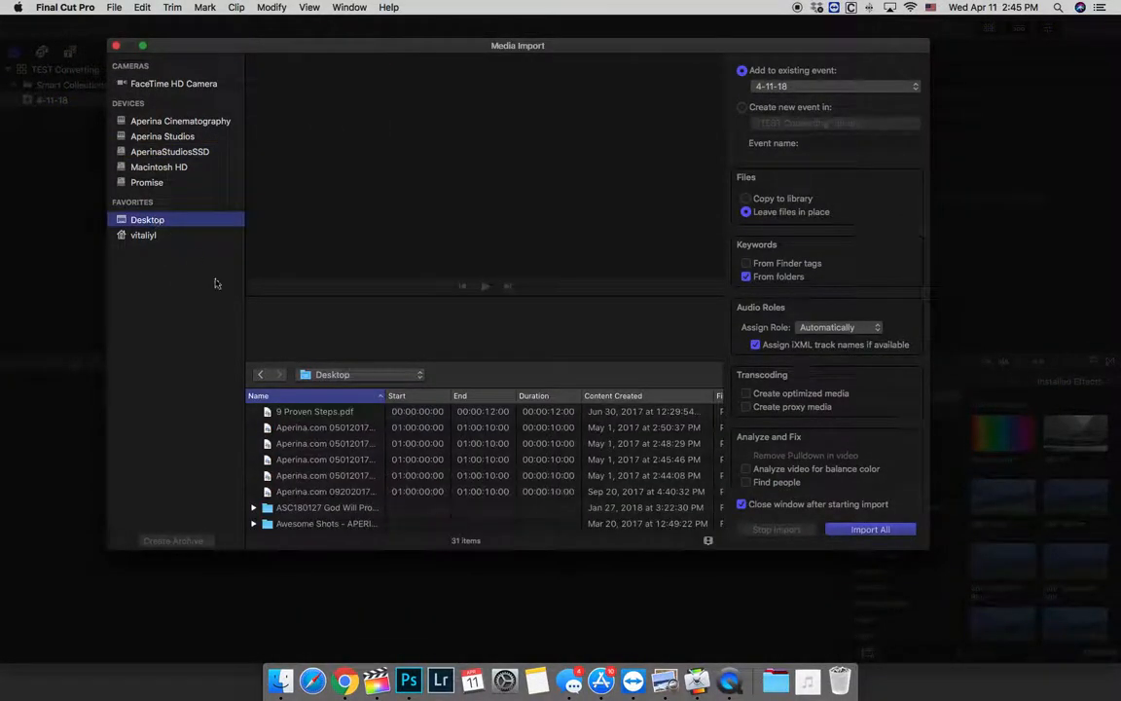
scroll("down", 3)
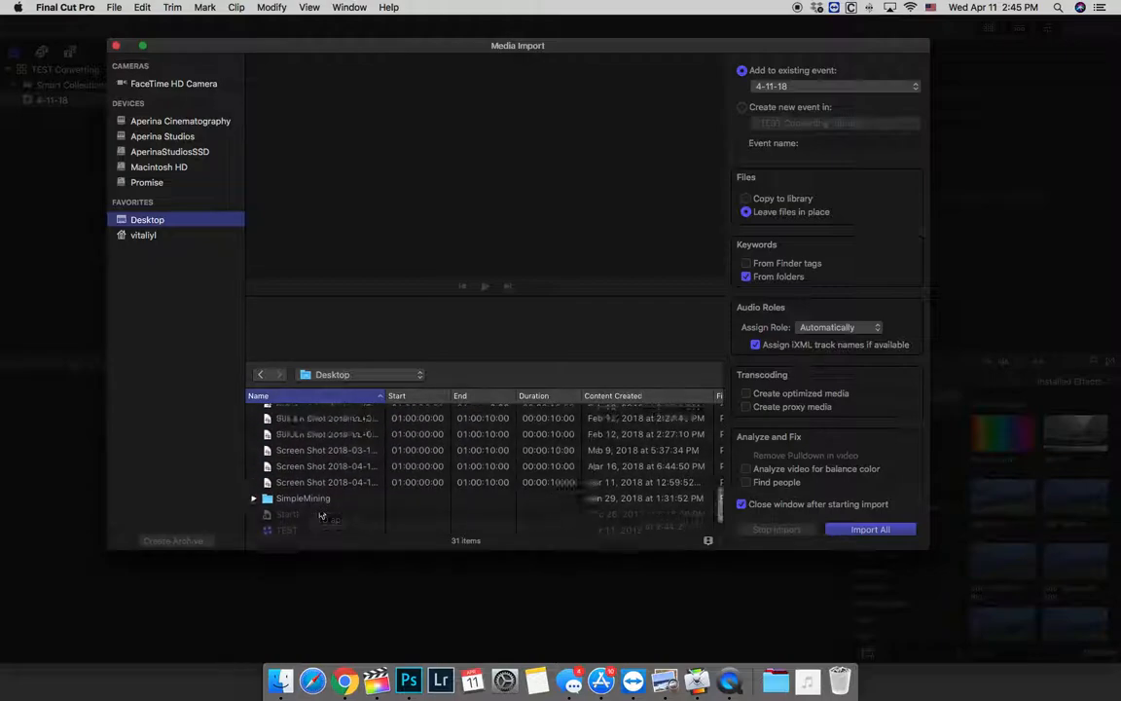
scroll("up", 3)
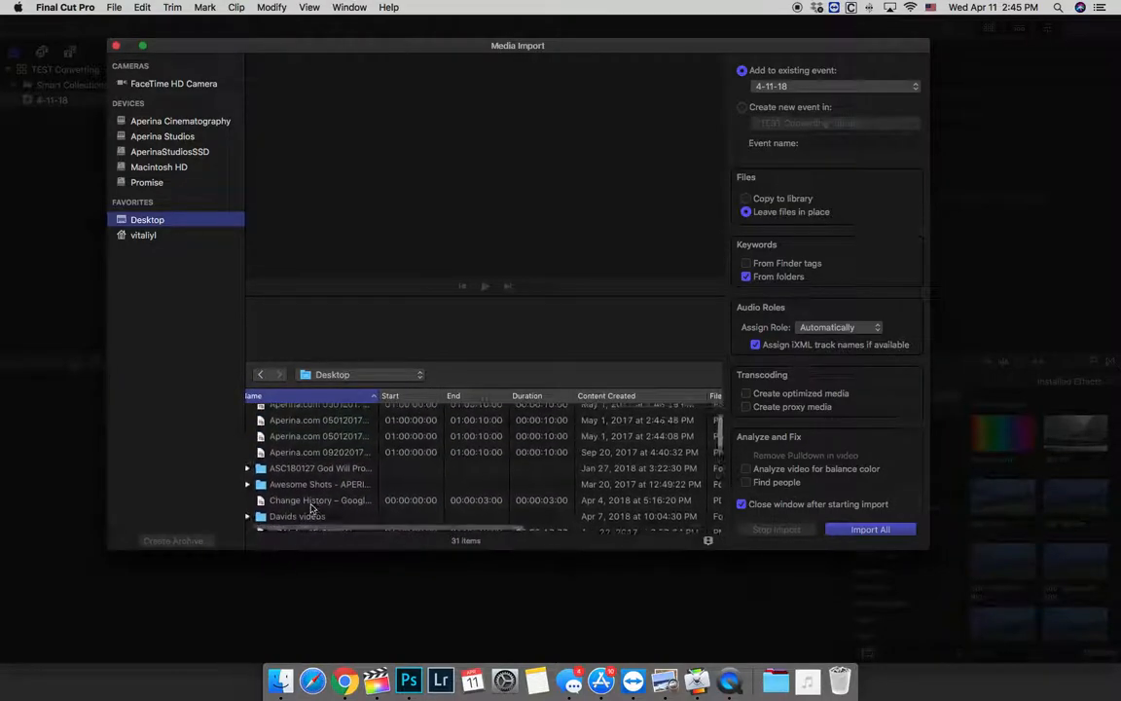
scroll("down", 3)
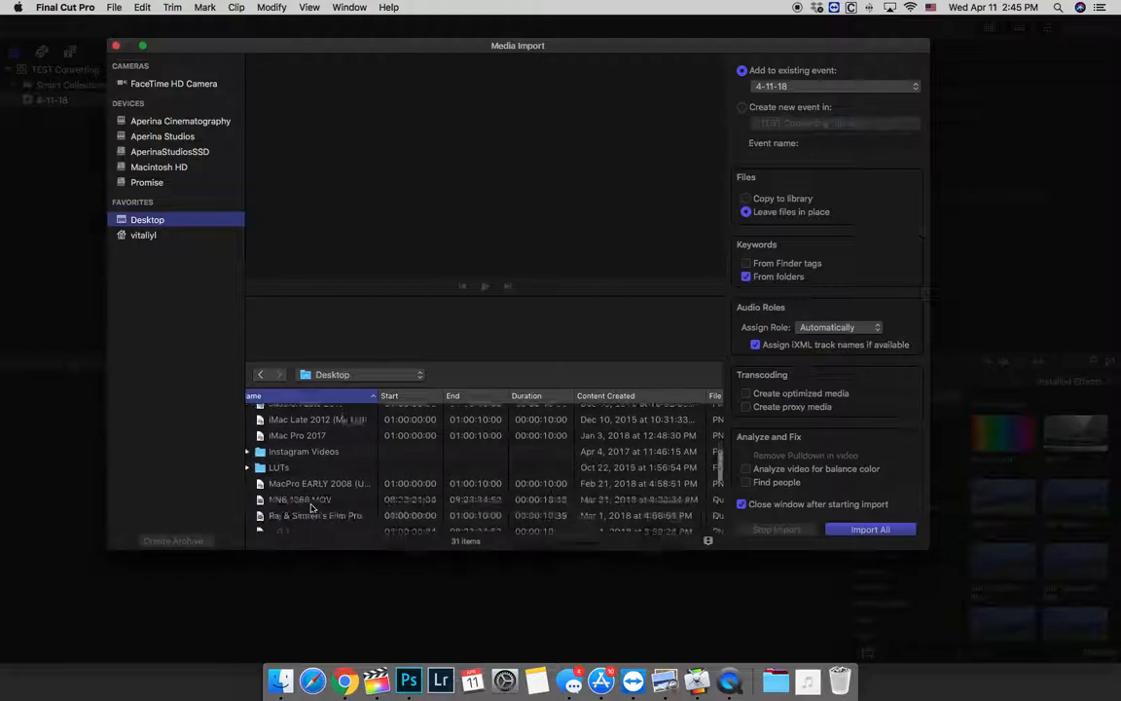
- Import NN6_1268.MOV and place it in a new Untitled Project
left_click(299, 438)
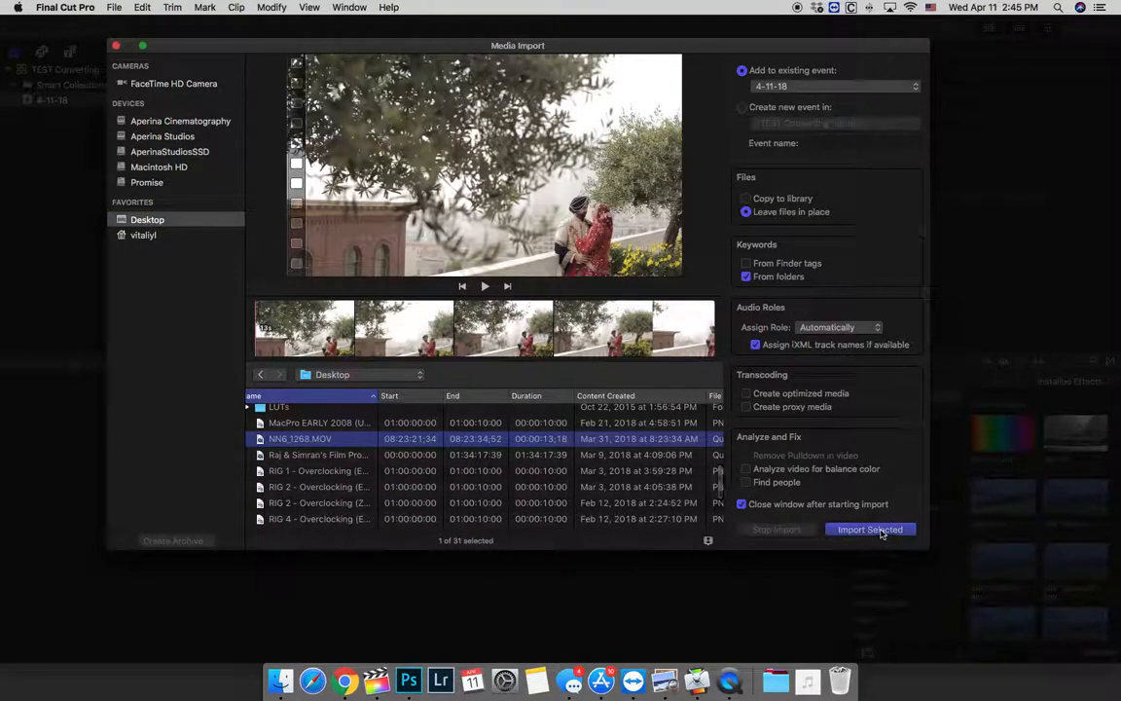
left_click(869, 528)
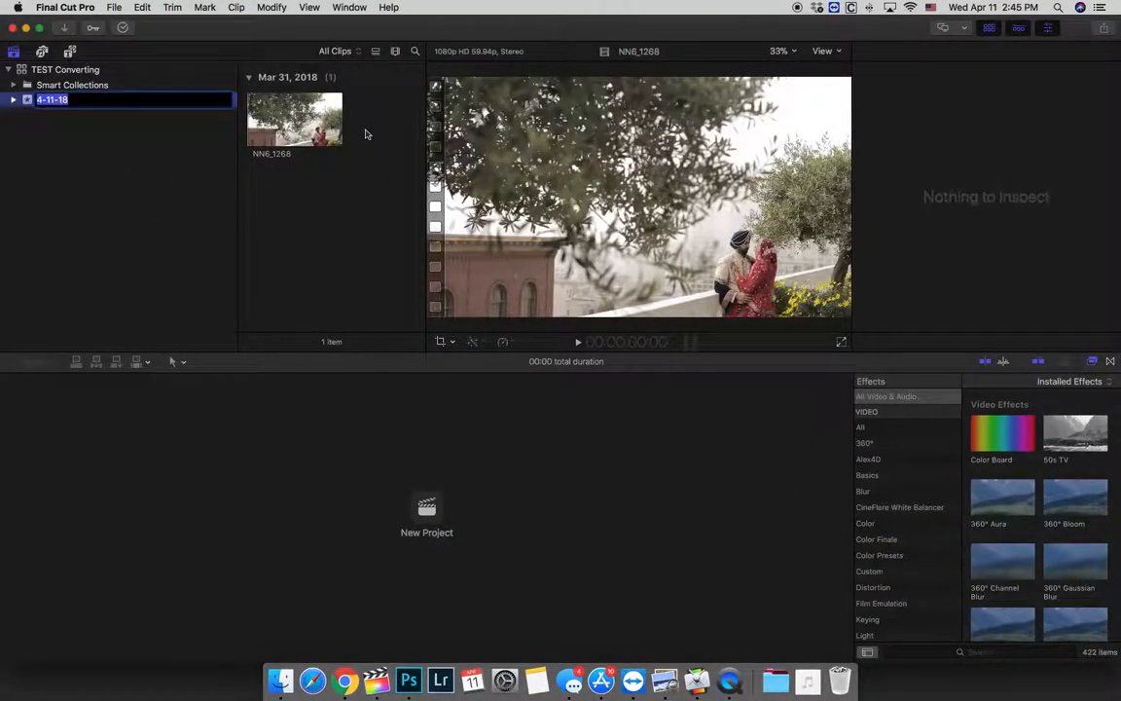
left_click(426, 511)
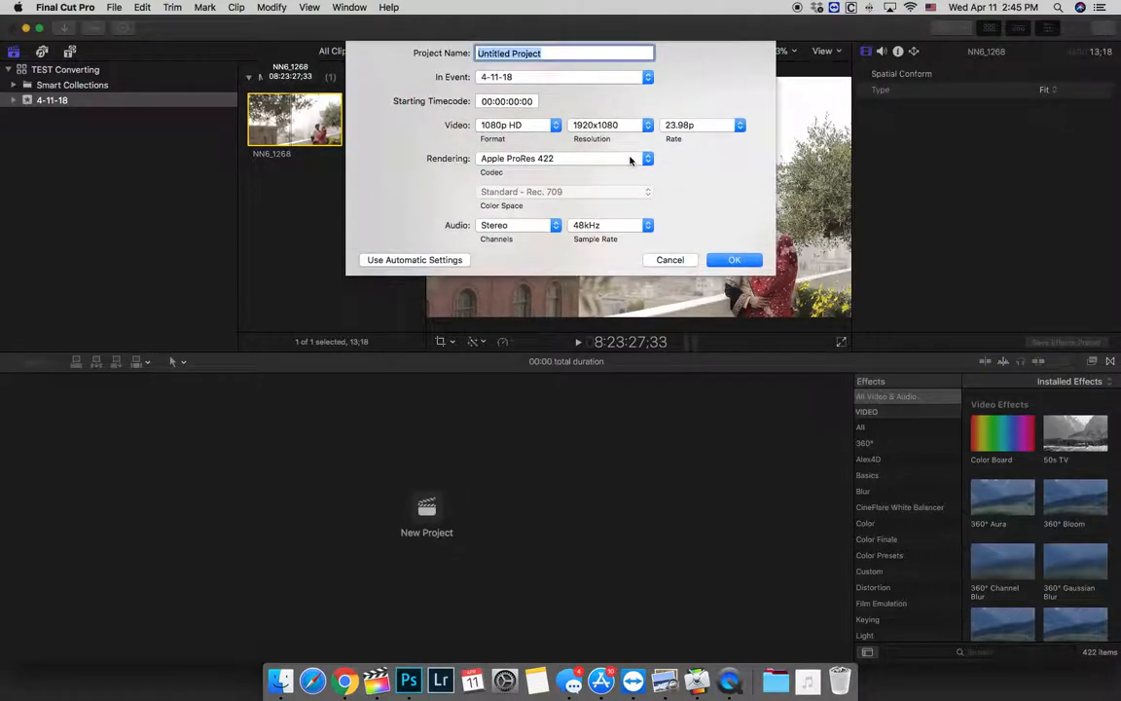
left_click(735, 260)
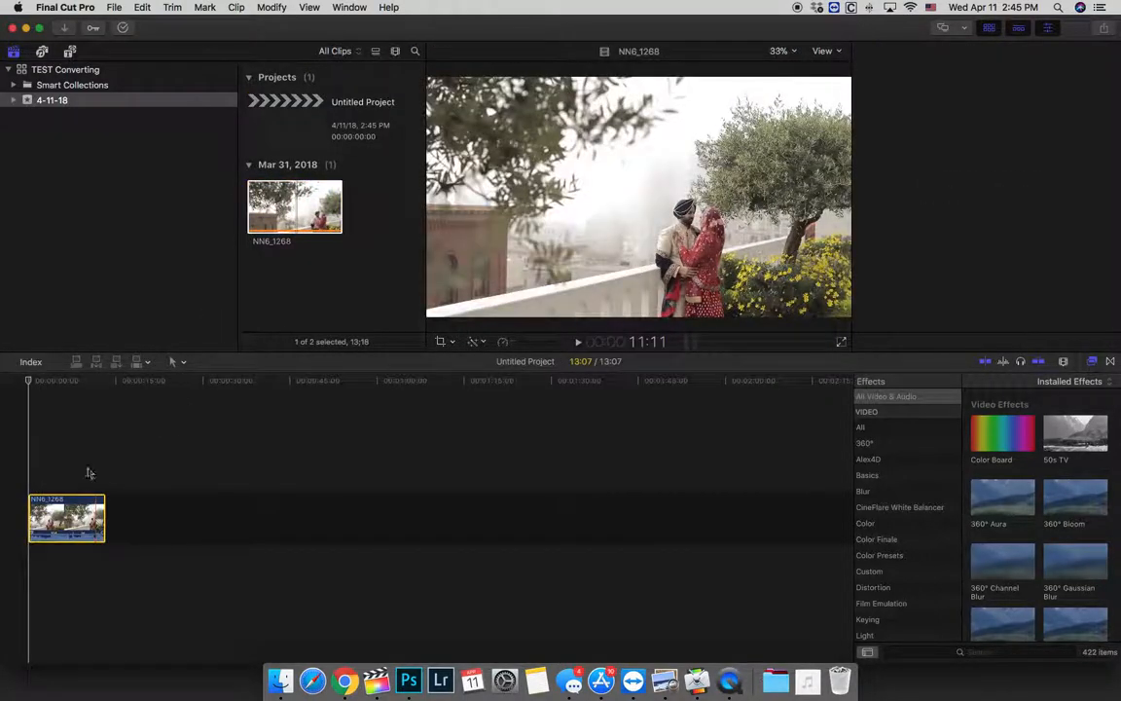
- Open Compressor to convert the NN6_1268.MOV clip
left_click(66, 518)
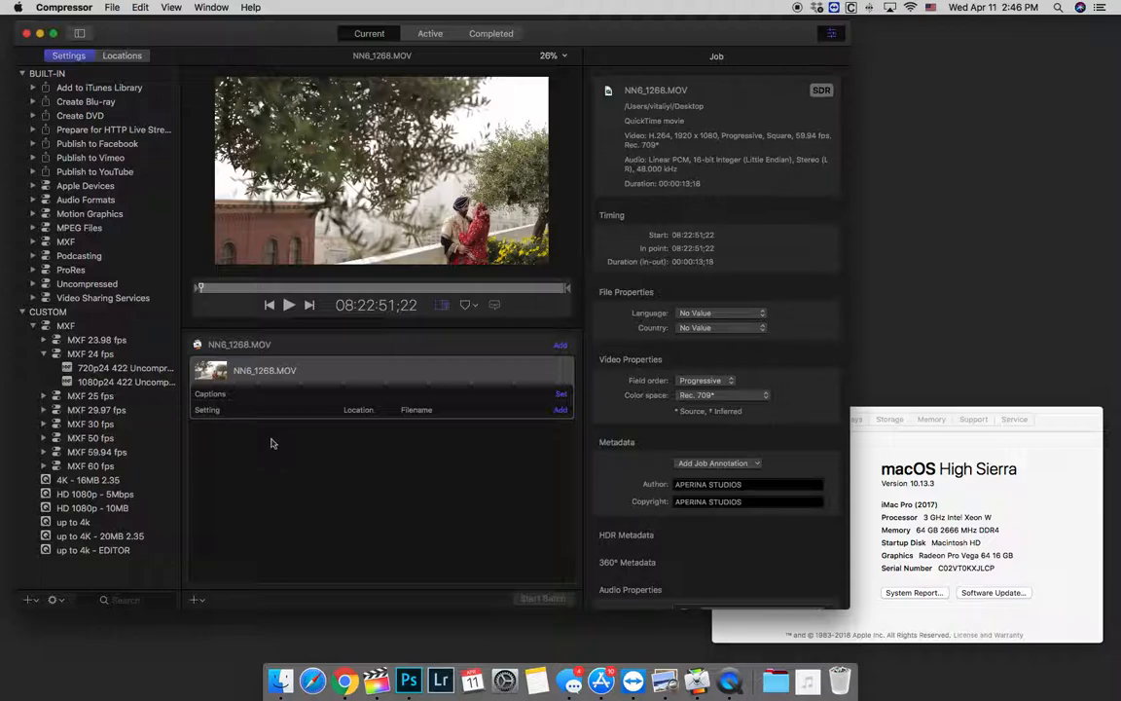
mouse_move(89, 553)
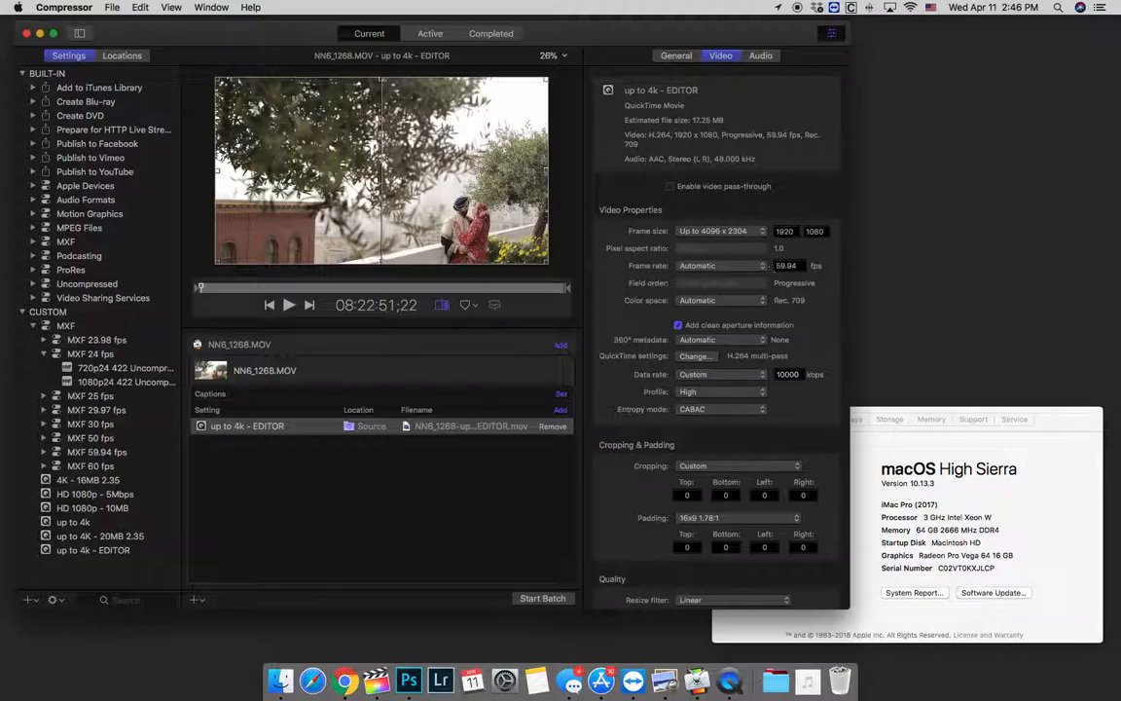
mouse_move(753, 324)
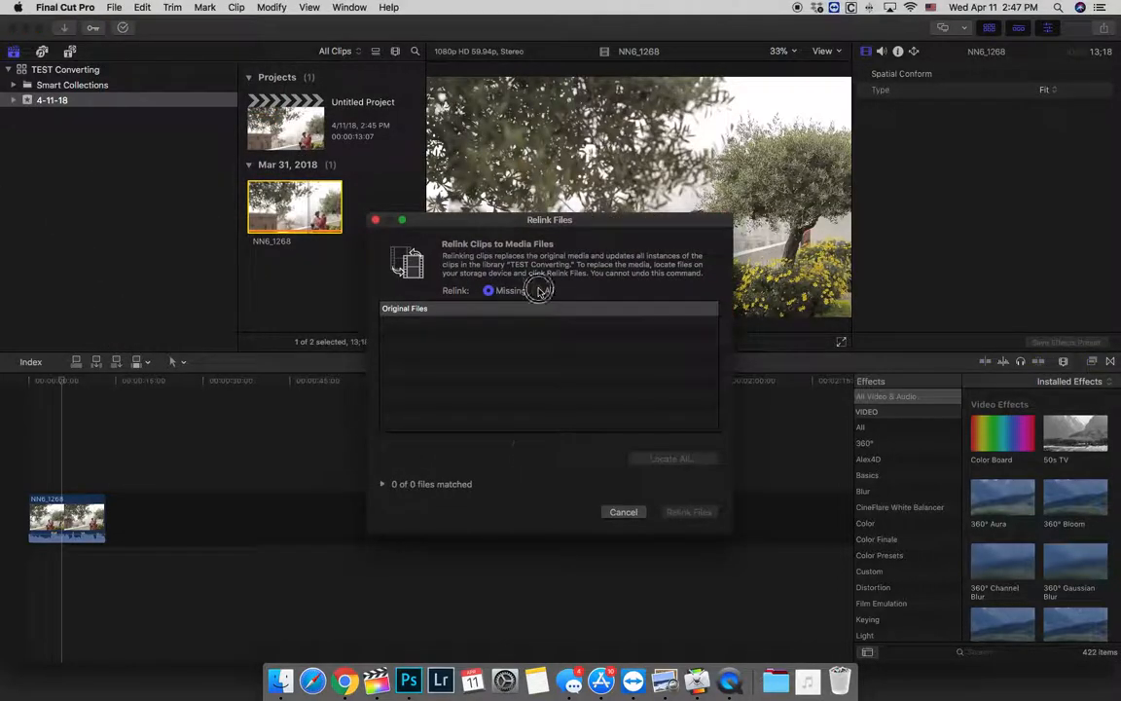
- Try relinking NN6_1268.MOV to the Desktop EDITOR movie and dismiss the incompatibility warning
left_click(537, 290)
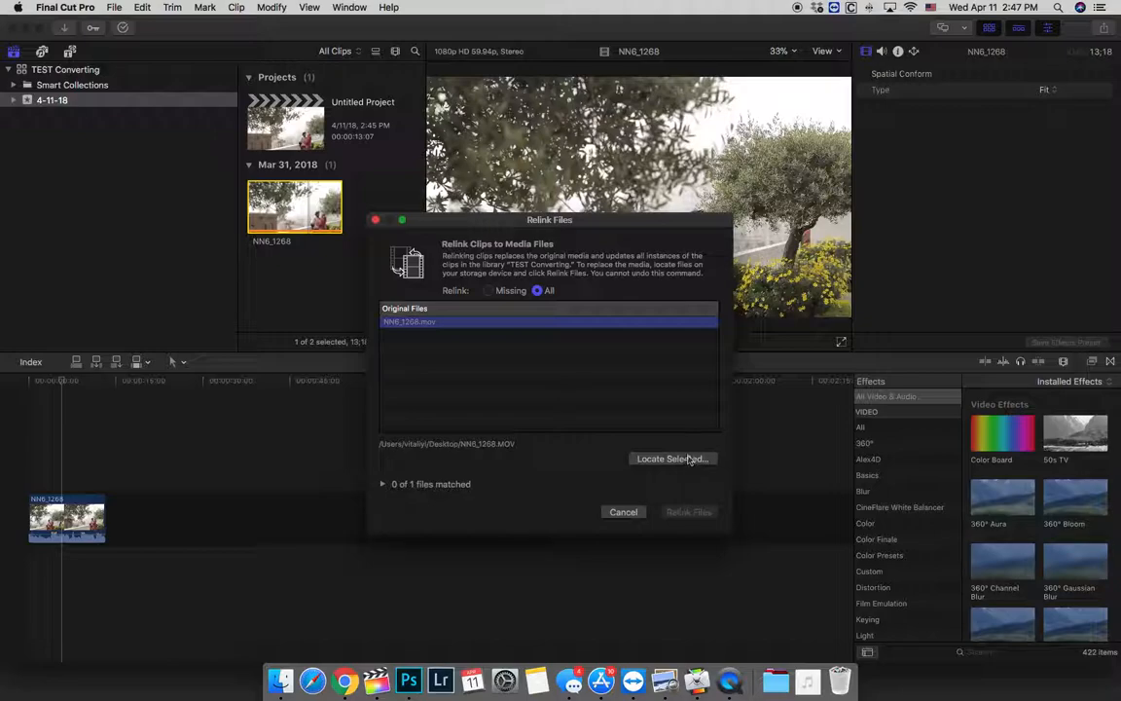
left_click(672, 458)
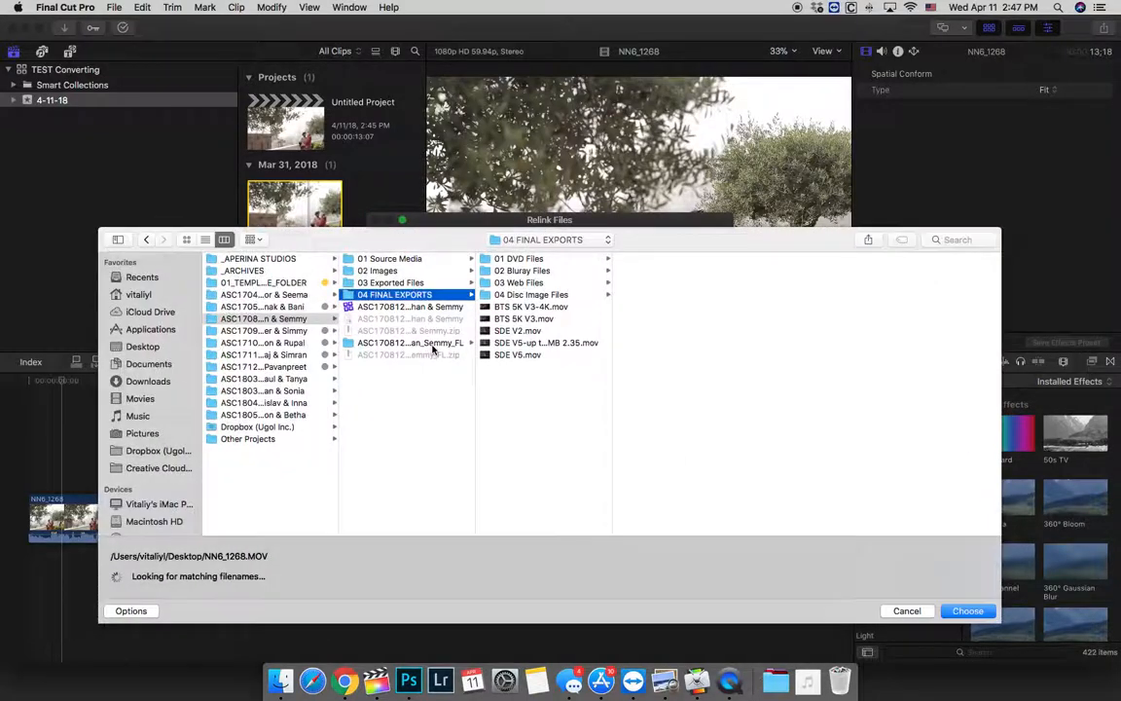
left_click(142, 347)
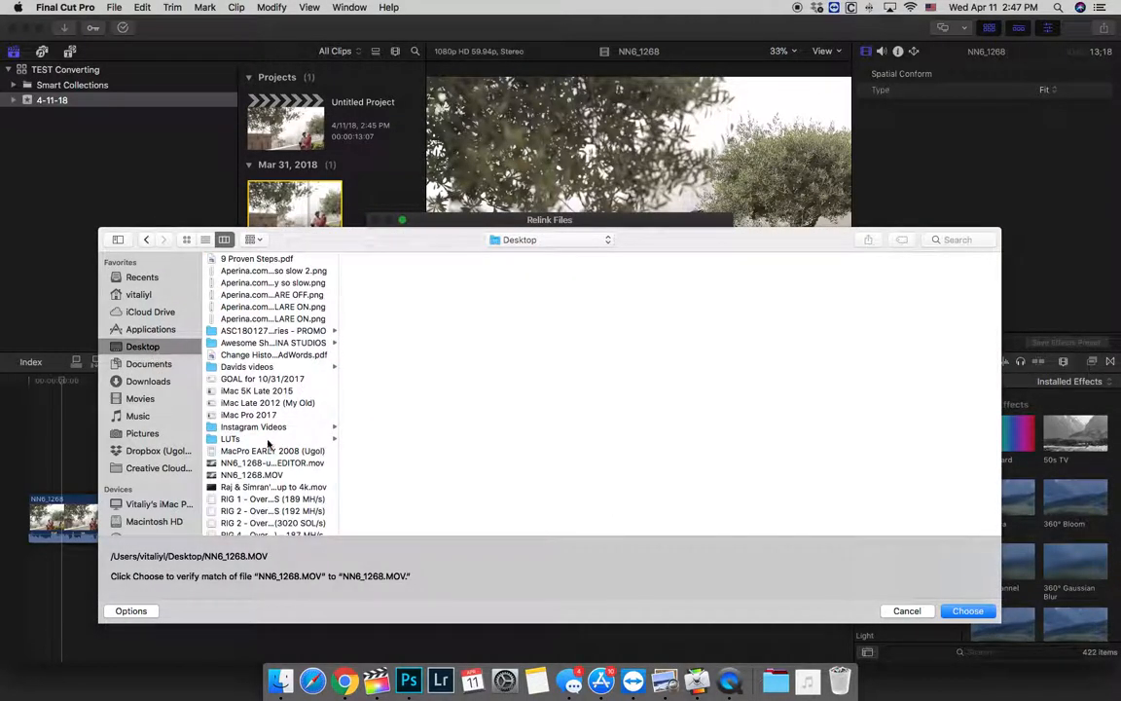
left_click(273, 462)
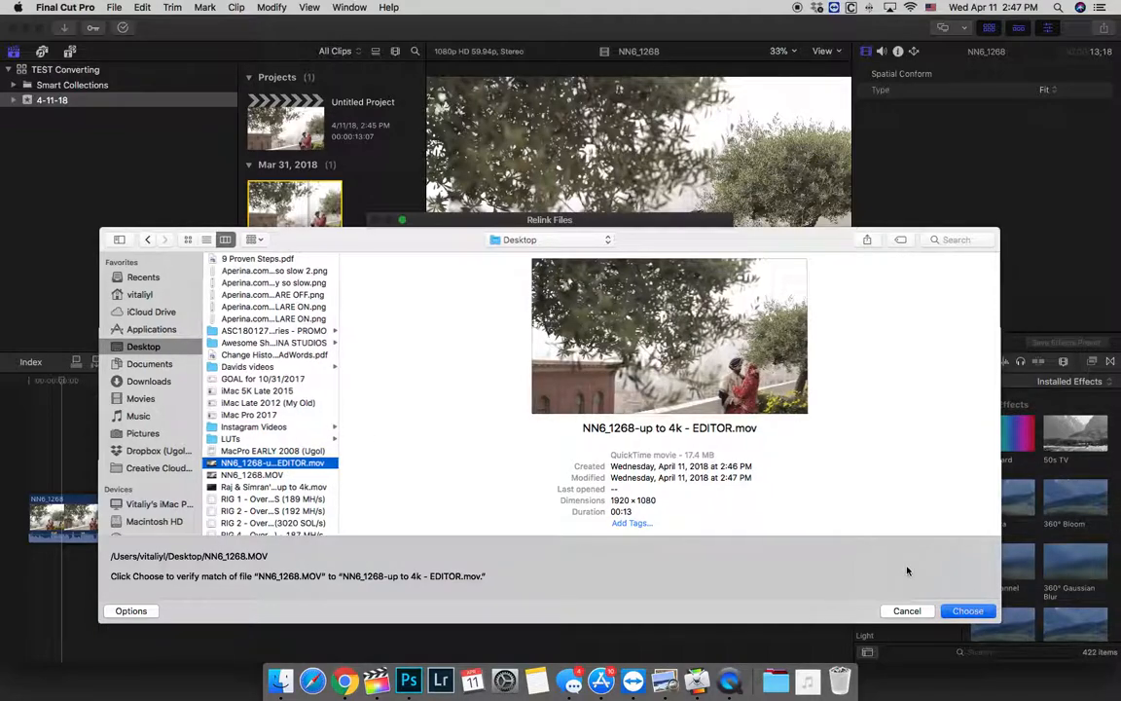
left_click(967, 610)
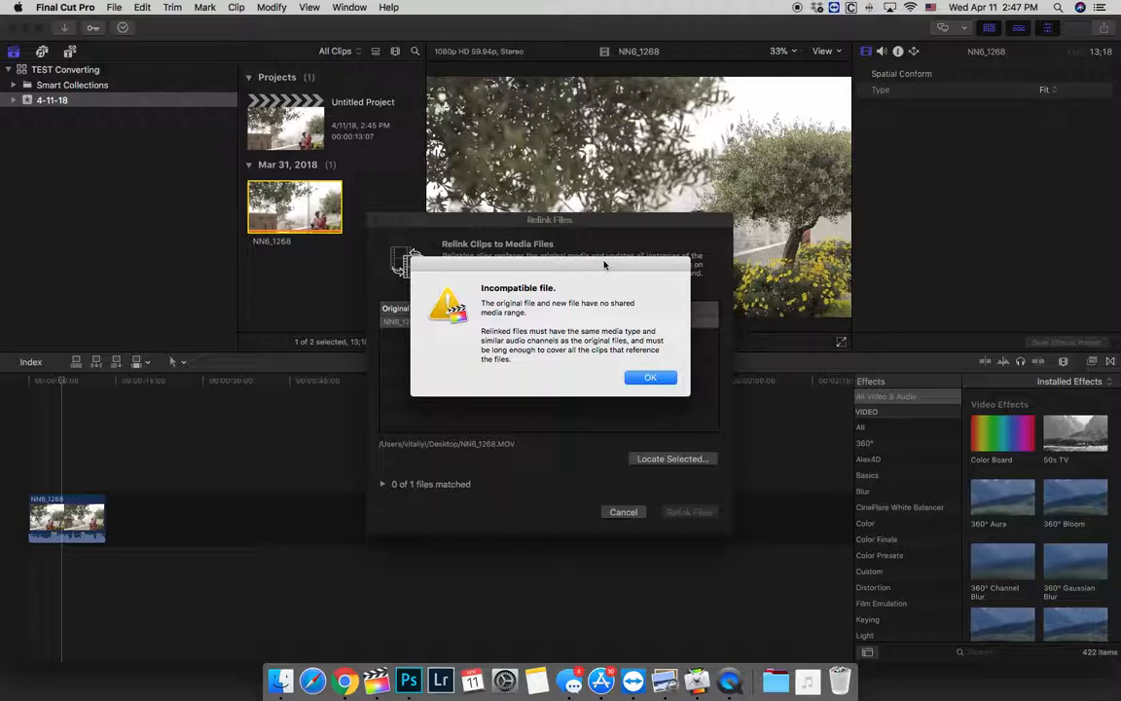
left_click(651, 378)
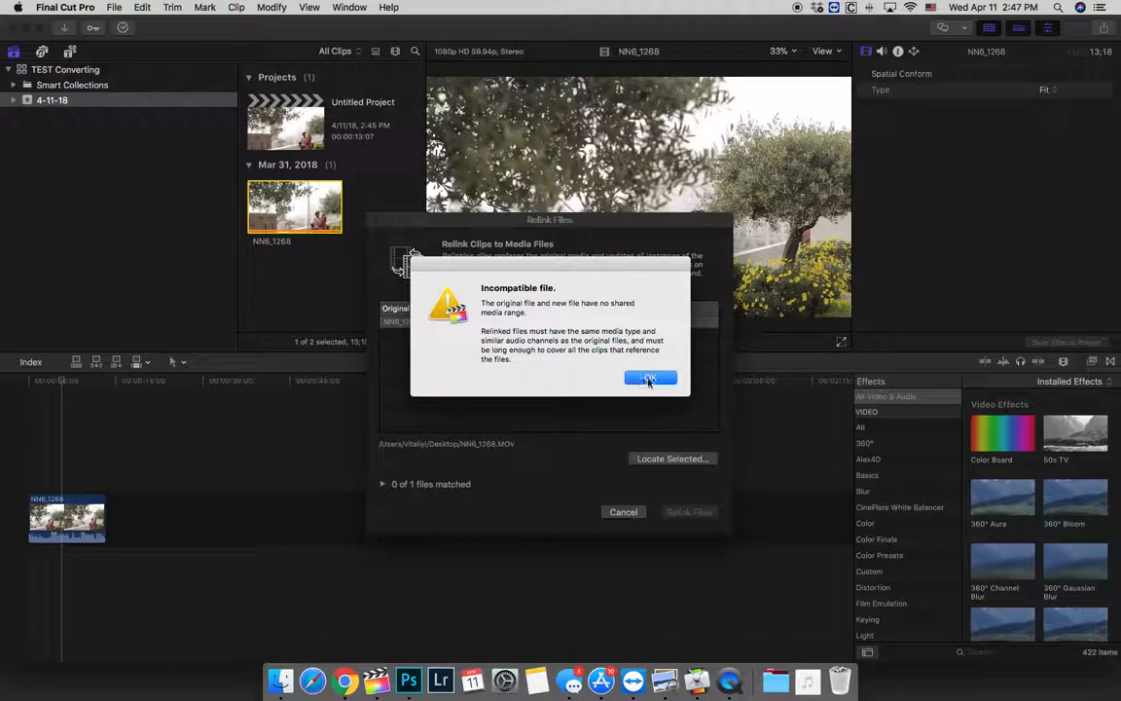
left_click(651, 378)
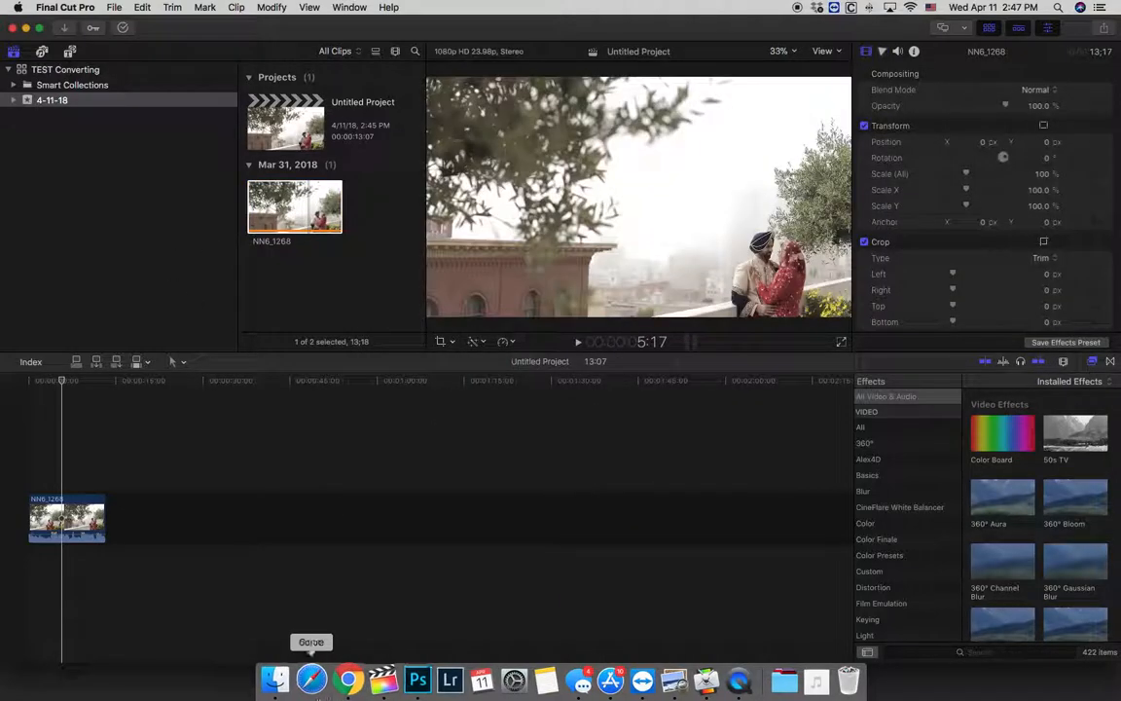
- Browse Promise > Harman & Sonia wedding footage in Finder, previewing AA6_4707.MOV, then close
left_click(280, 679)
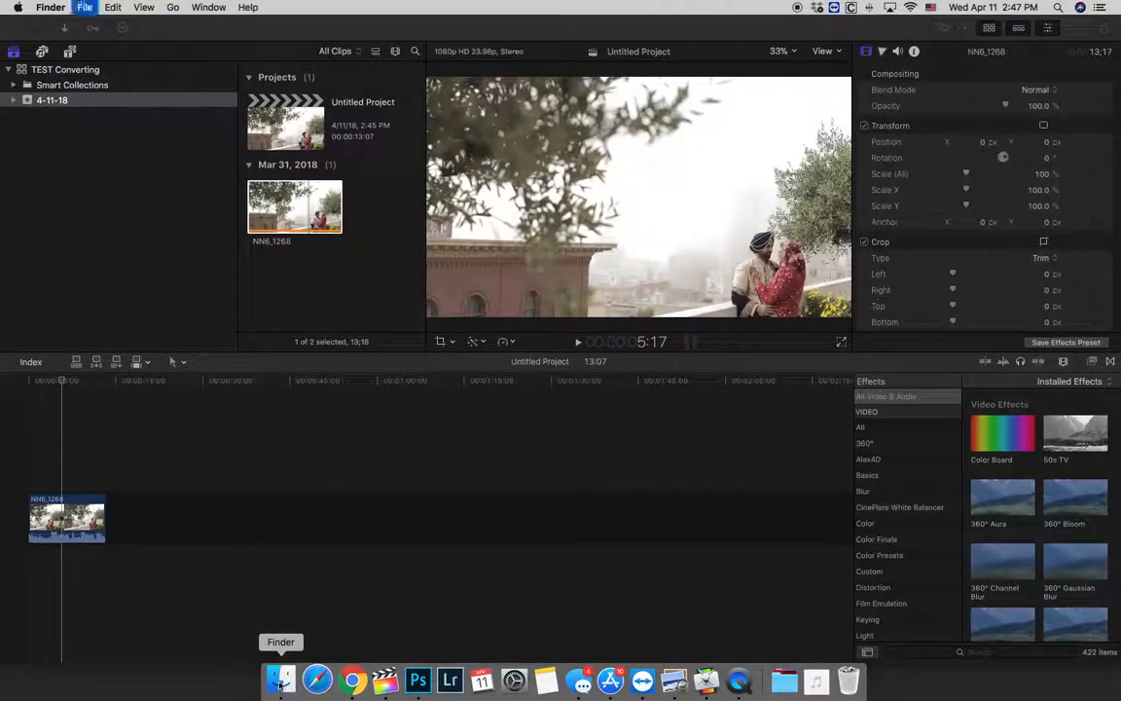
left_click(281, 680)
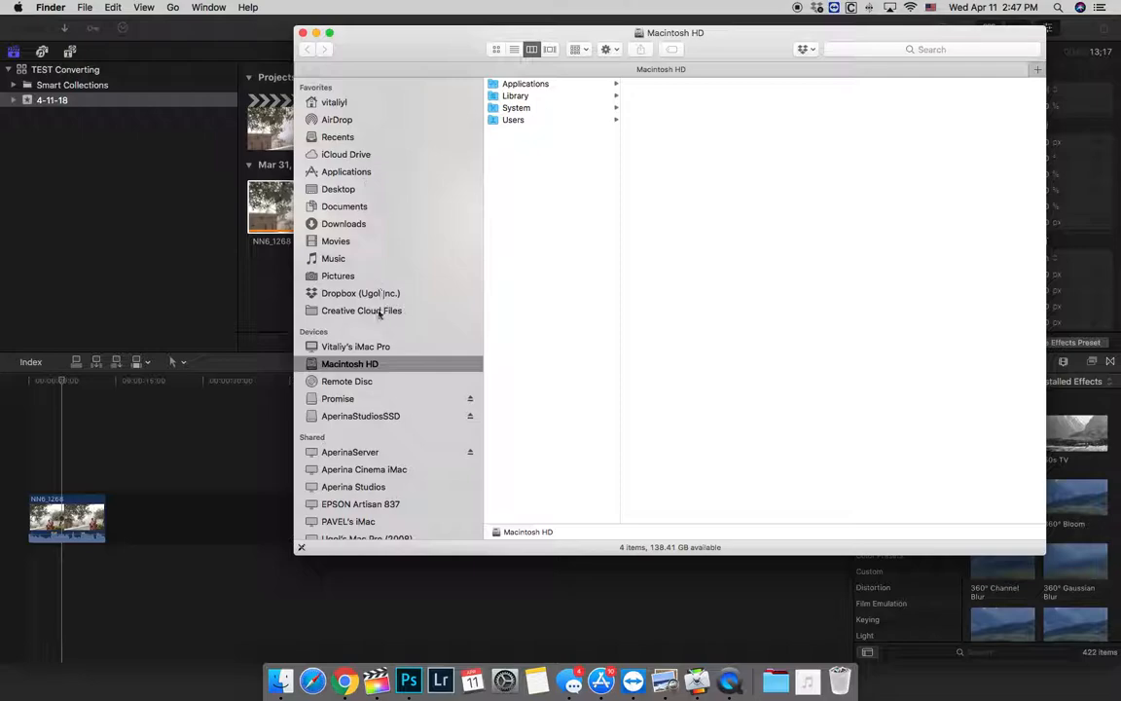
left_click(338, 398)
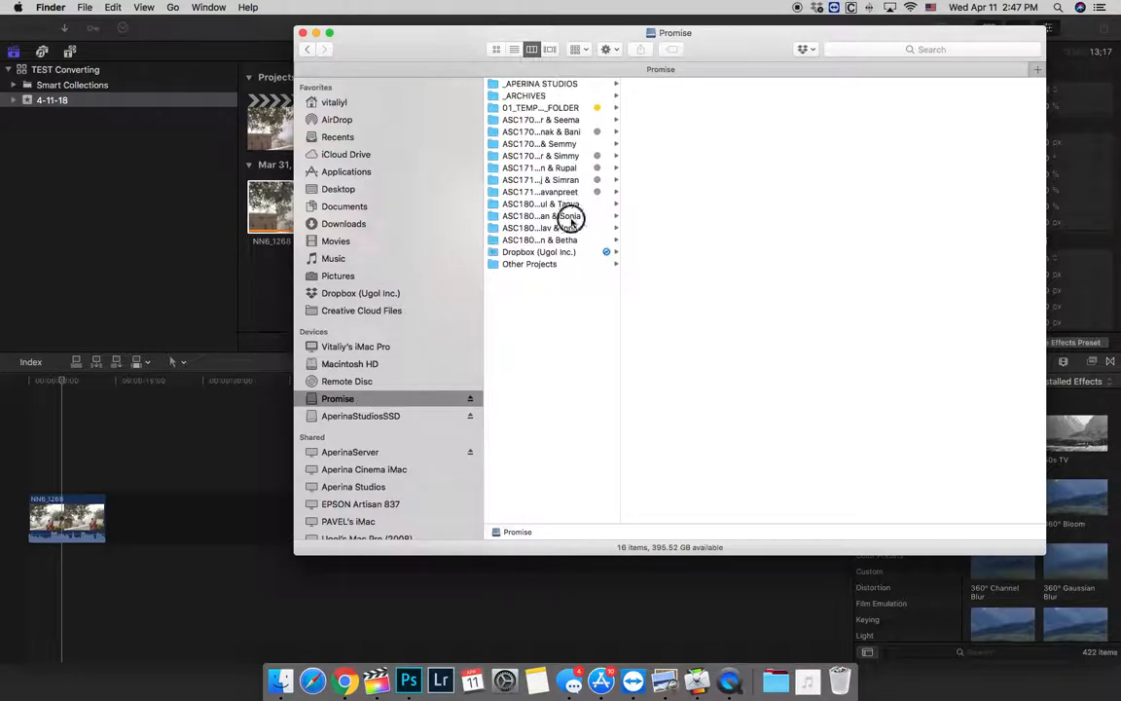
left_click(541, 215)
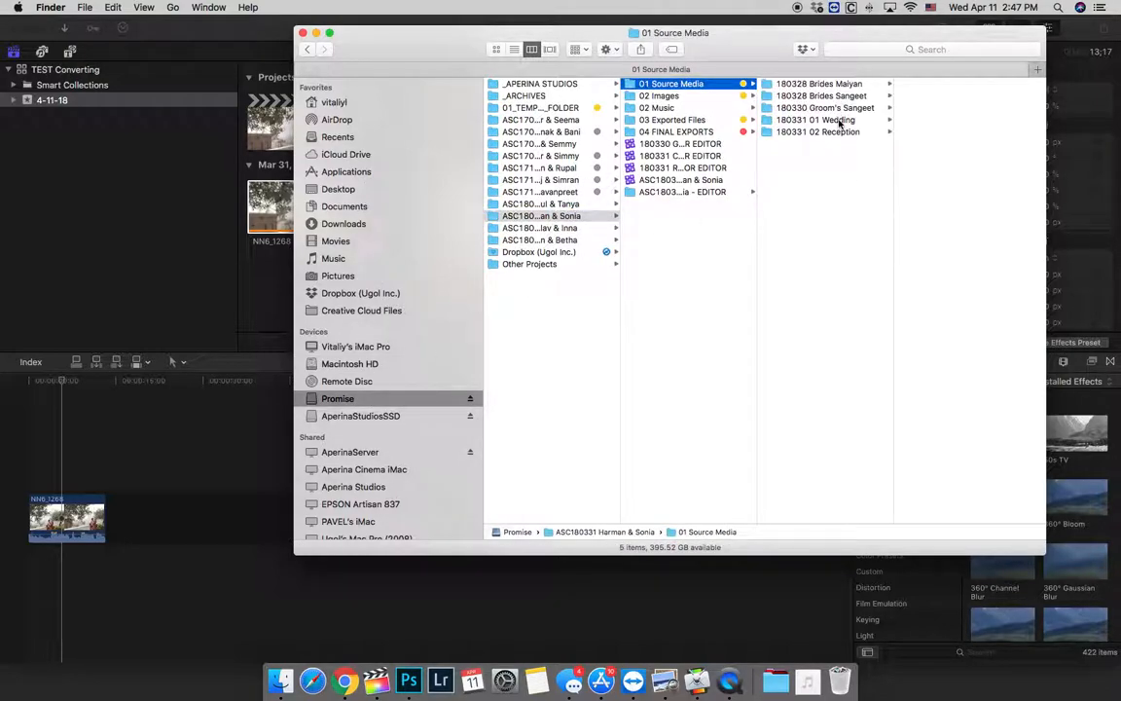
left_click(809, 155)
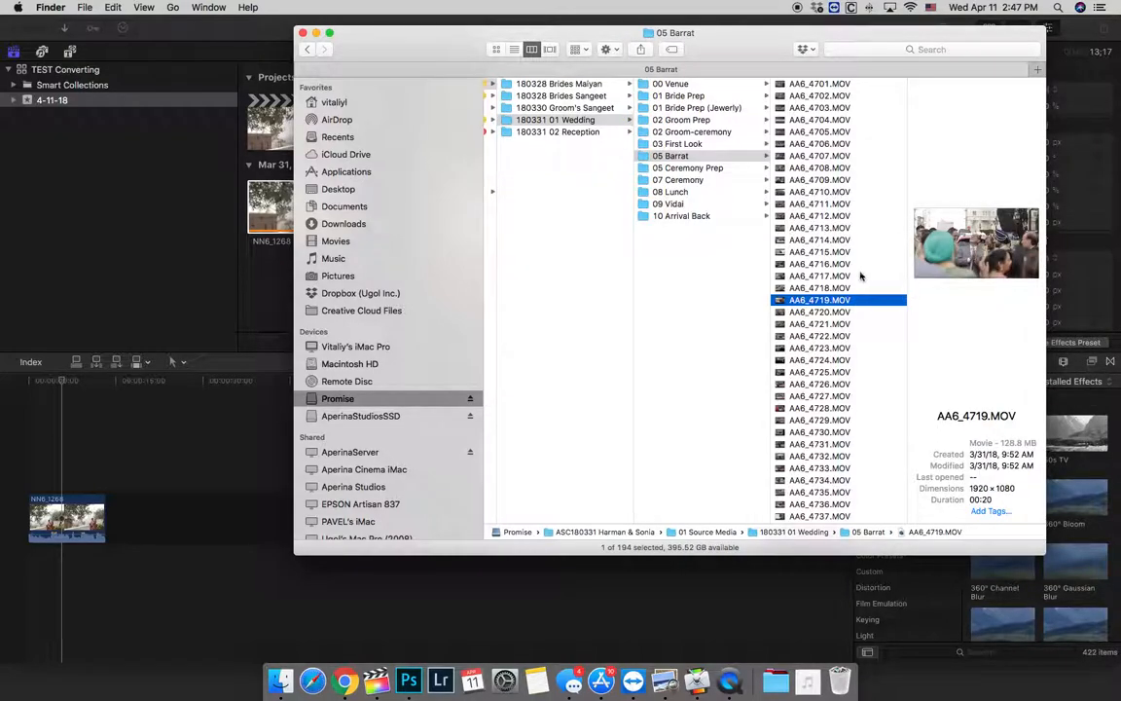
left_click(819, 156)
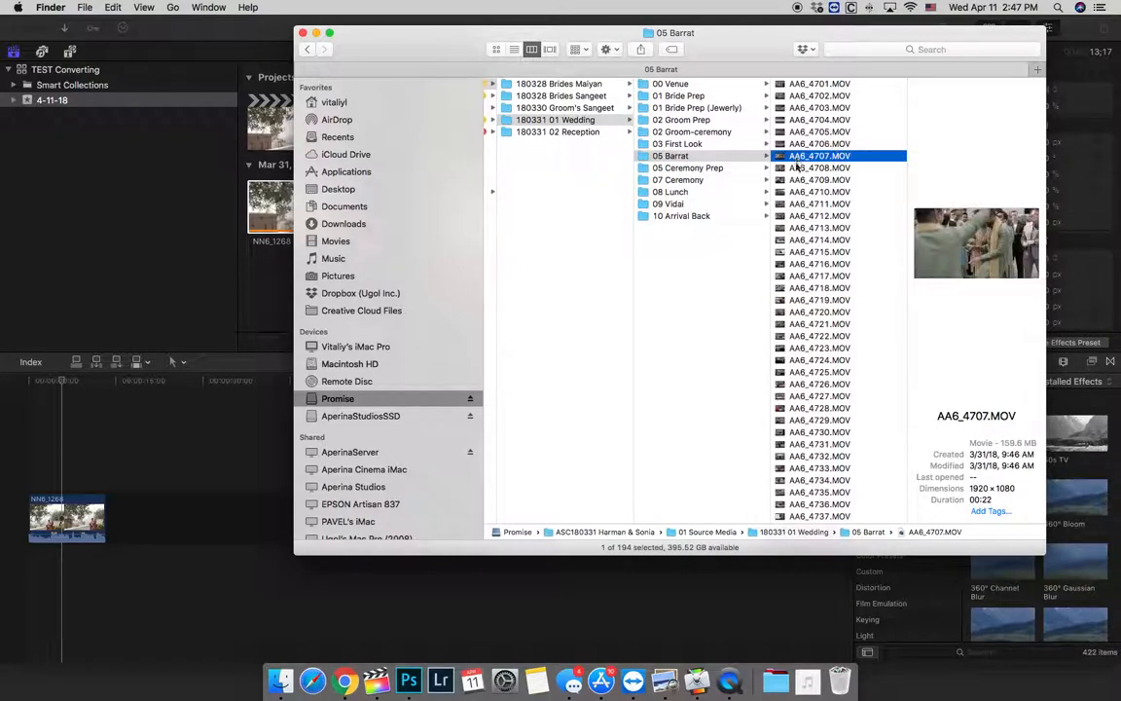
left_click(337, 189)
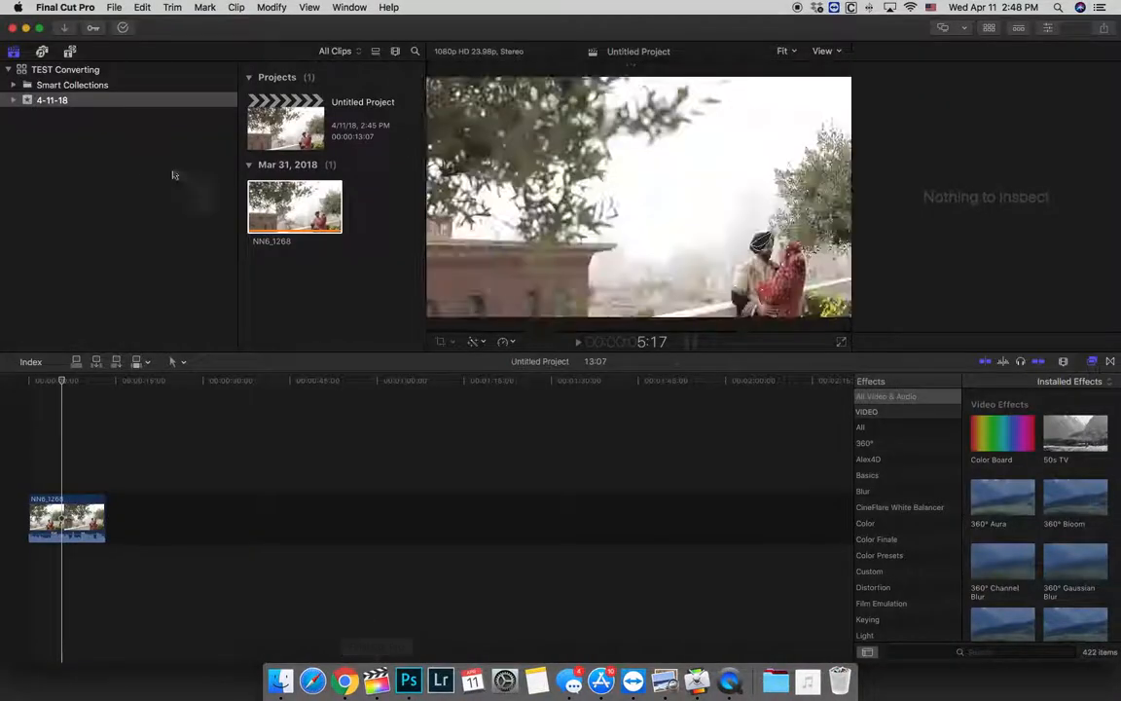
- Select clips in the browser and bring the AA6_4707.MOV Compressor job into view
left_click(295, 206)
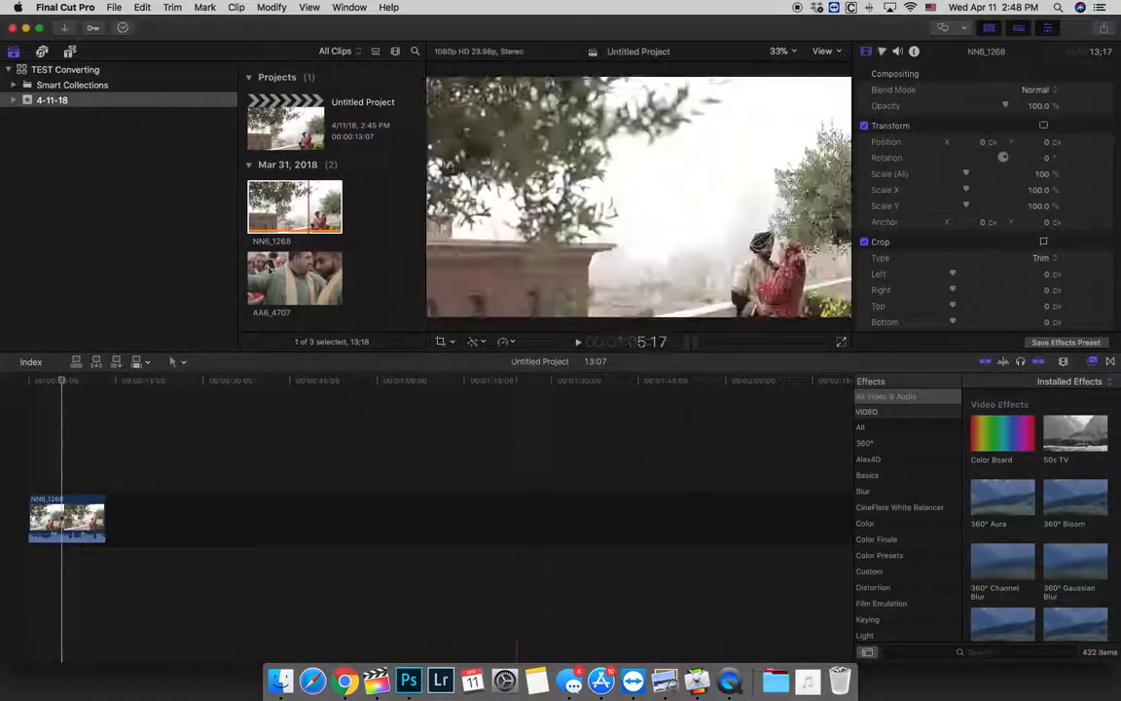
left_click(295, 277)
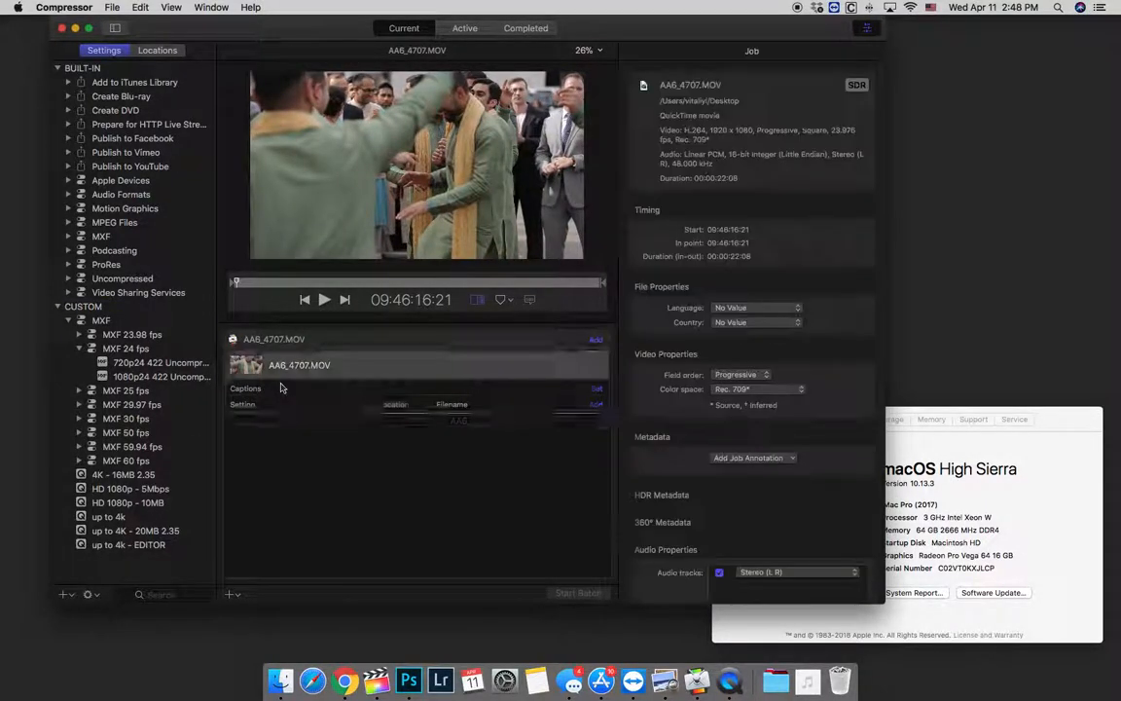
- Start the AA6_4707.MOV conversion batch, then return to Final Cut Pro
left_click(578, 593)
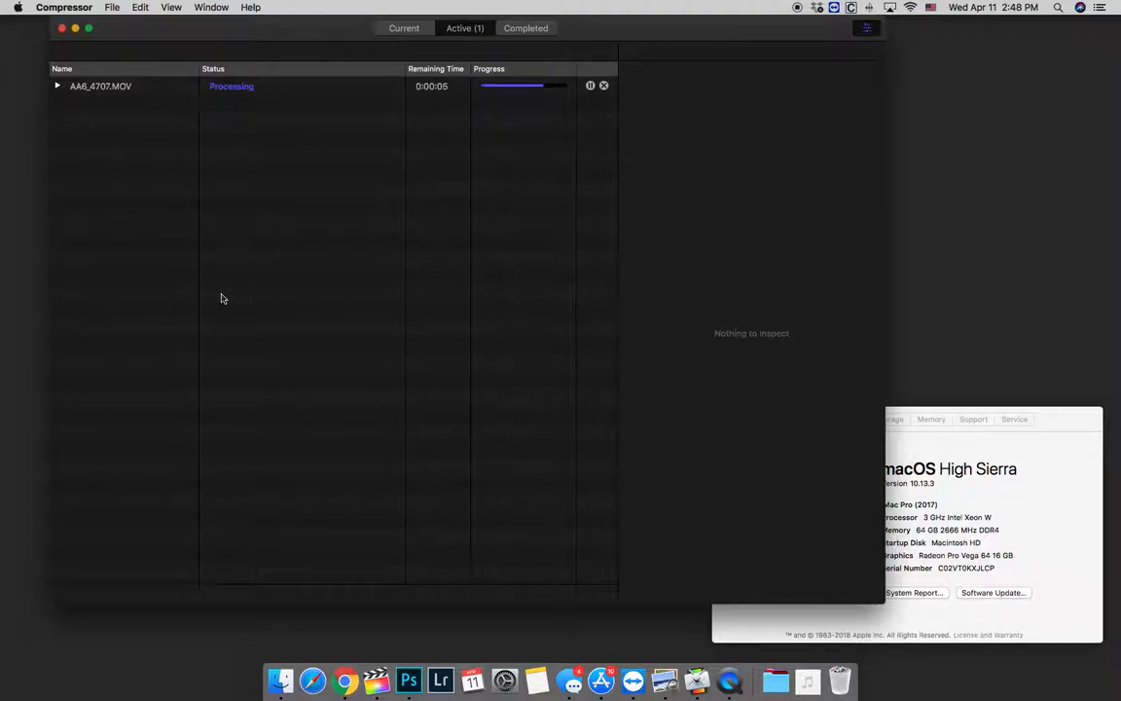
mouse_move(207, 296)
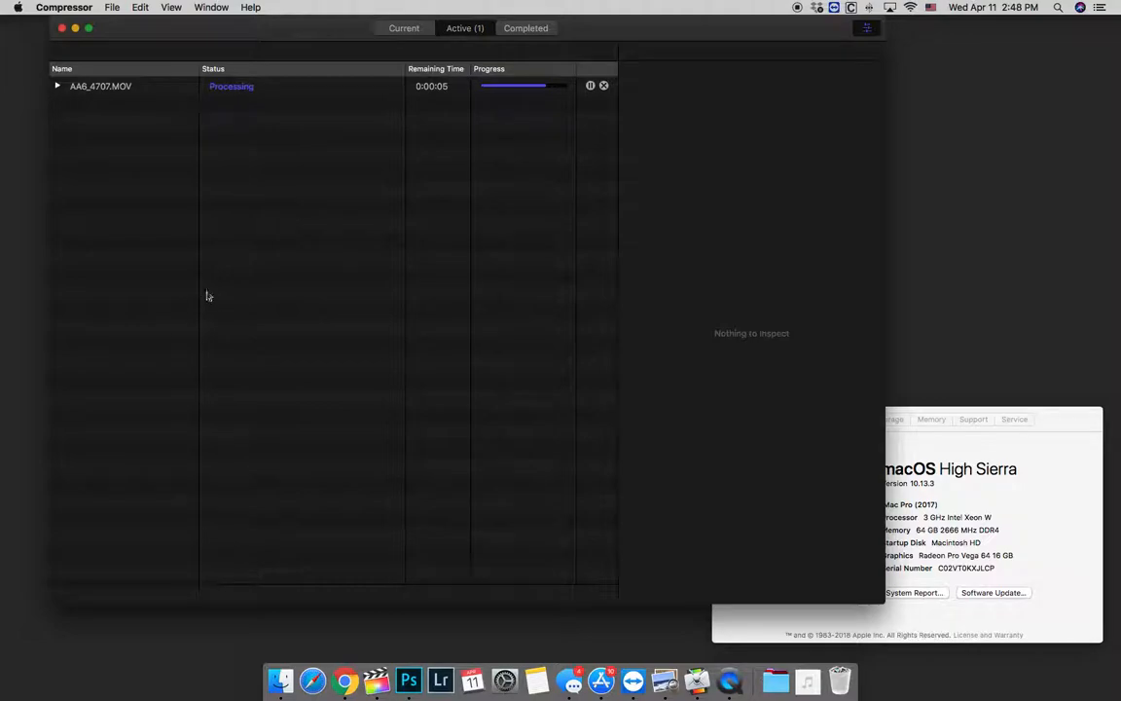
mouse_move(331, 162)
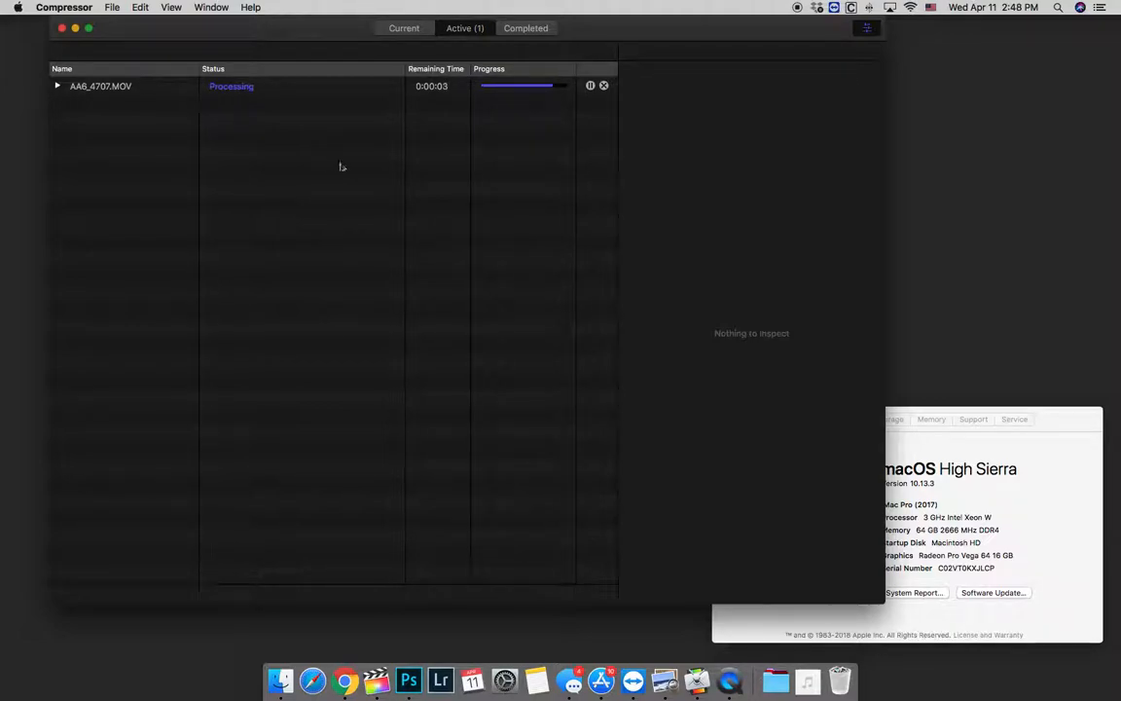
left_click(375, 678)
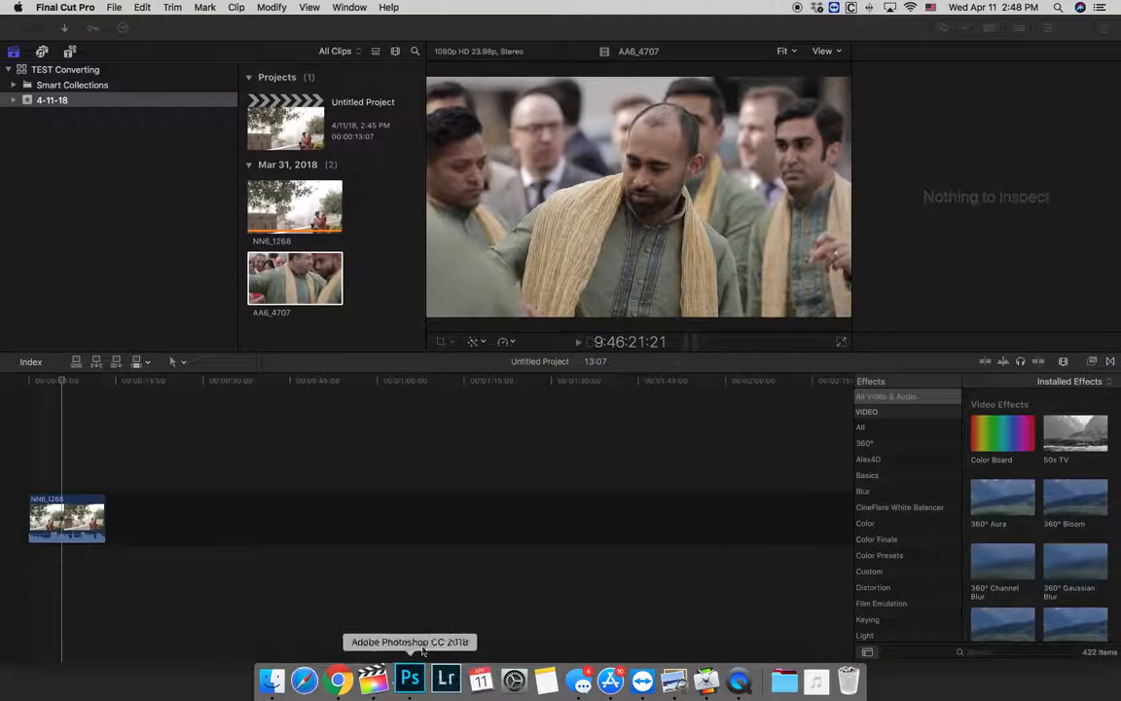
- Select AA6_4707 and relink it to AA6_4707-up to 4k - EDITOR.mov
left_click(295, 205)
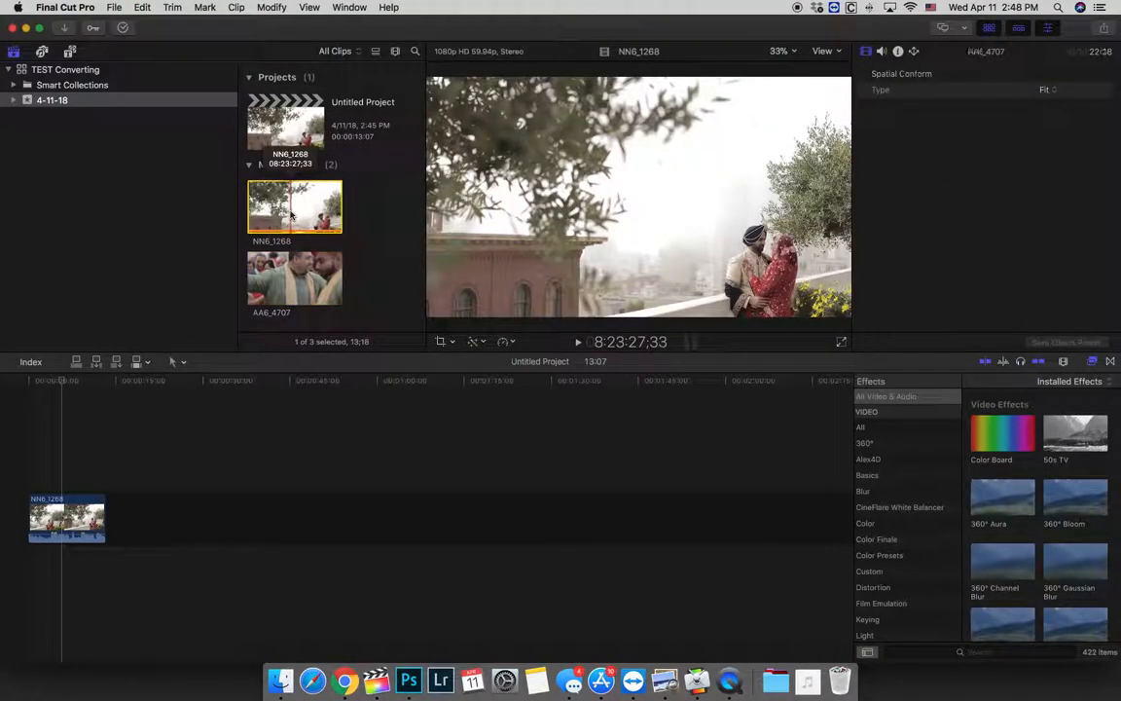
left_click(295, 278)
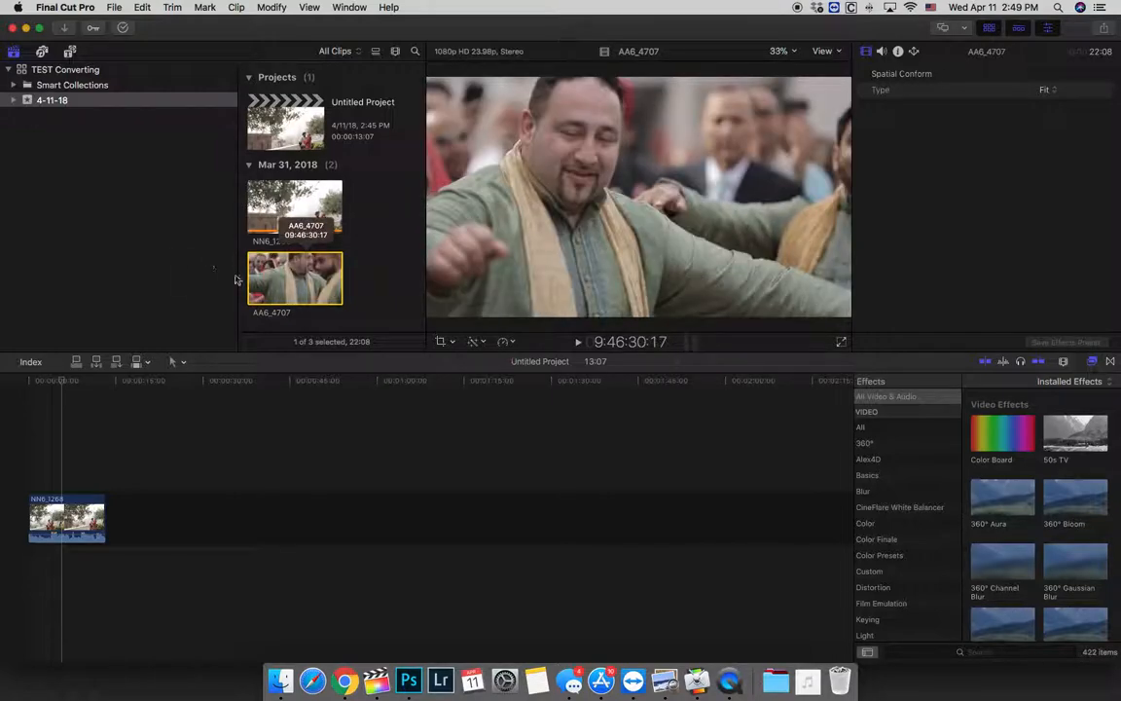
left_click(115, 7)
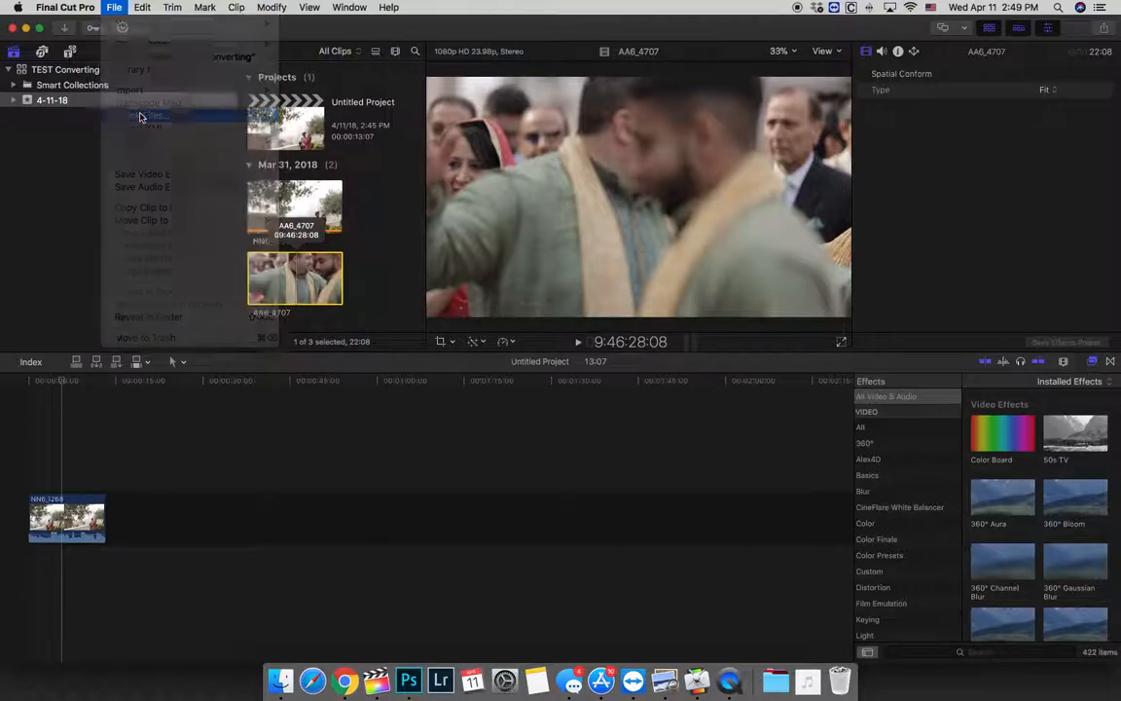
left_click(148, 115)
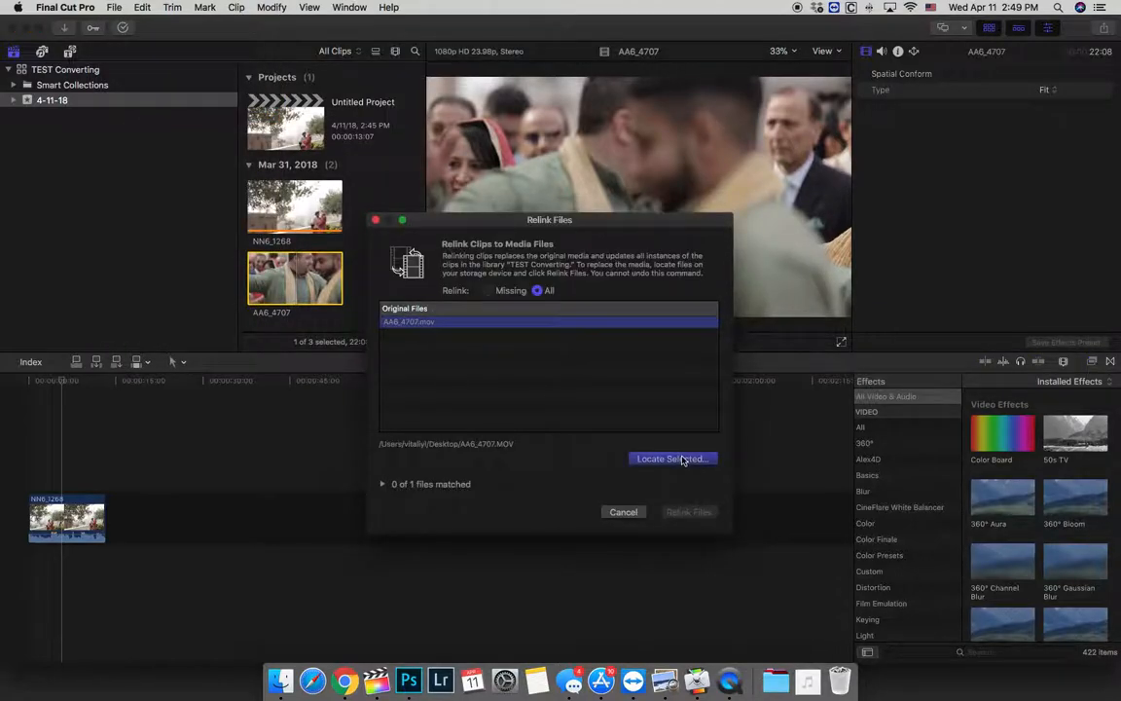
left_click(672, 459)
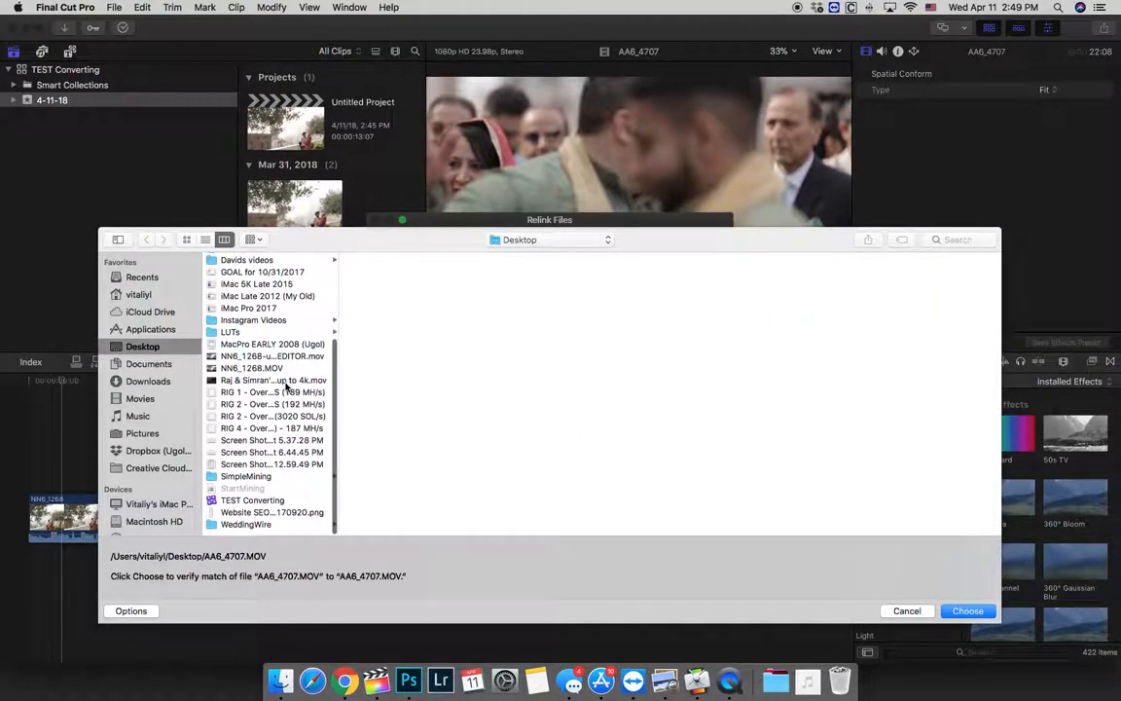
left_click(273, 269)
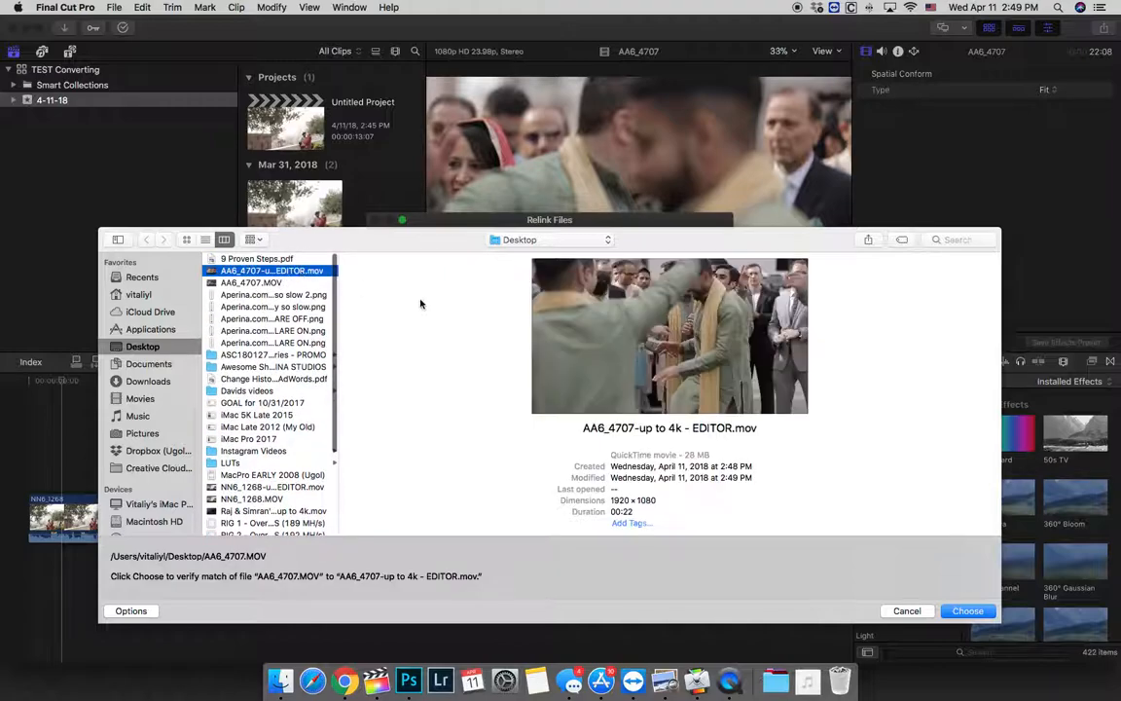
left_click(968, 611)
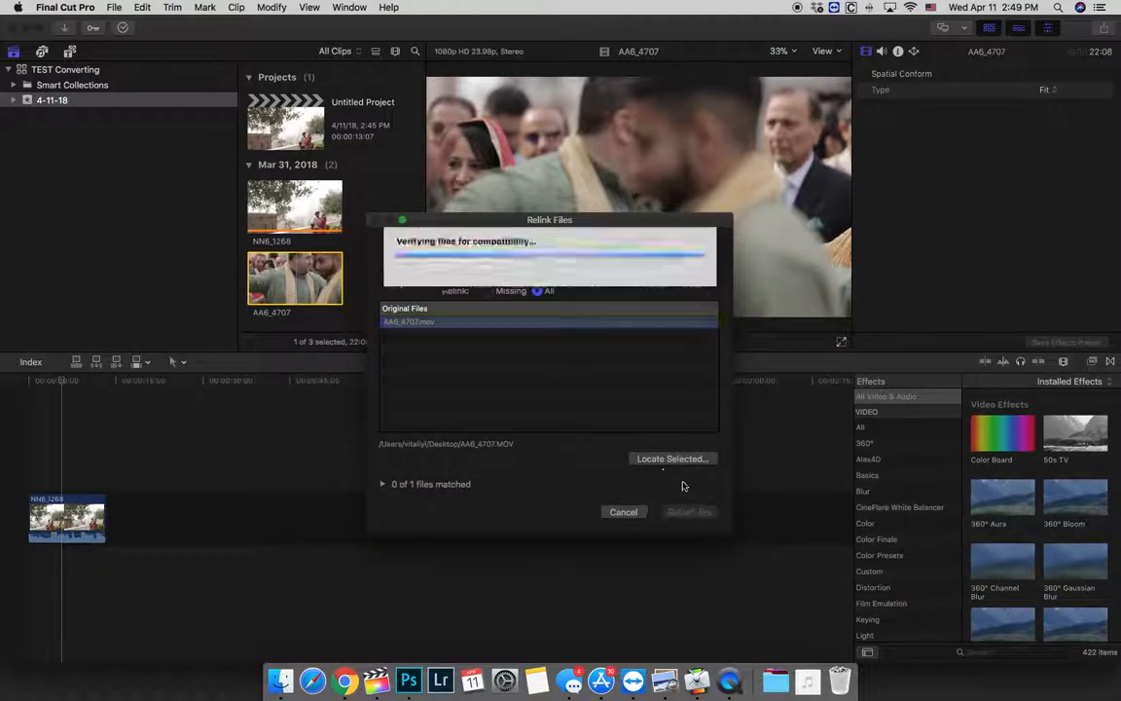
left_click(623, 511)
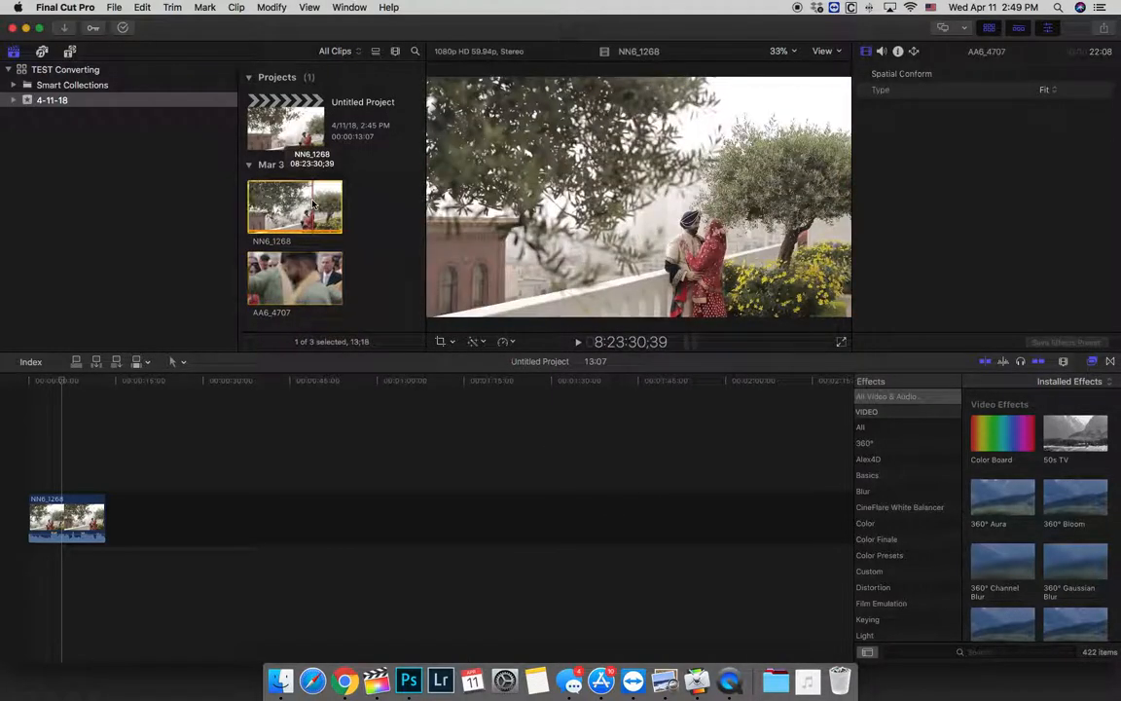
- Import NN6_1268-up to 4k - EDITOR and compare it with the original in the Info inspector
left_click(295, 204)
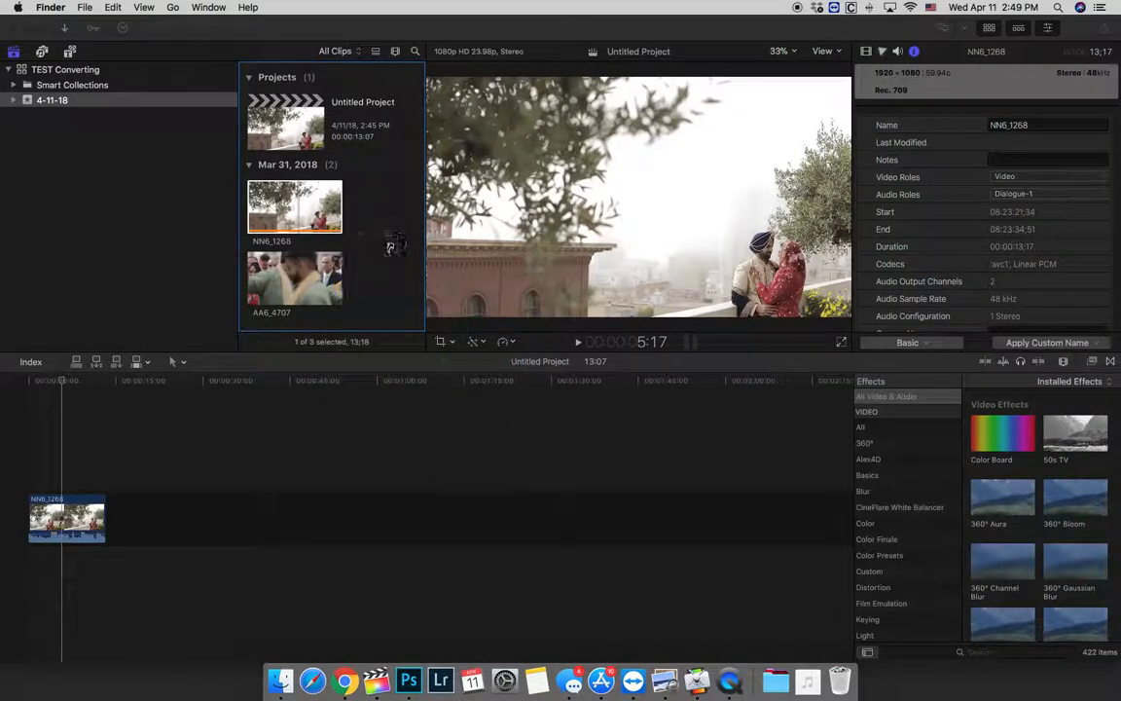
left_click(295, 165)
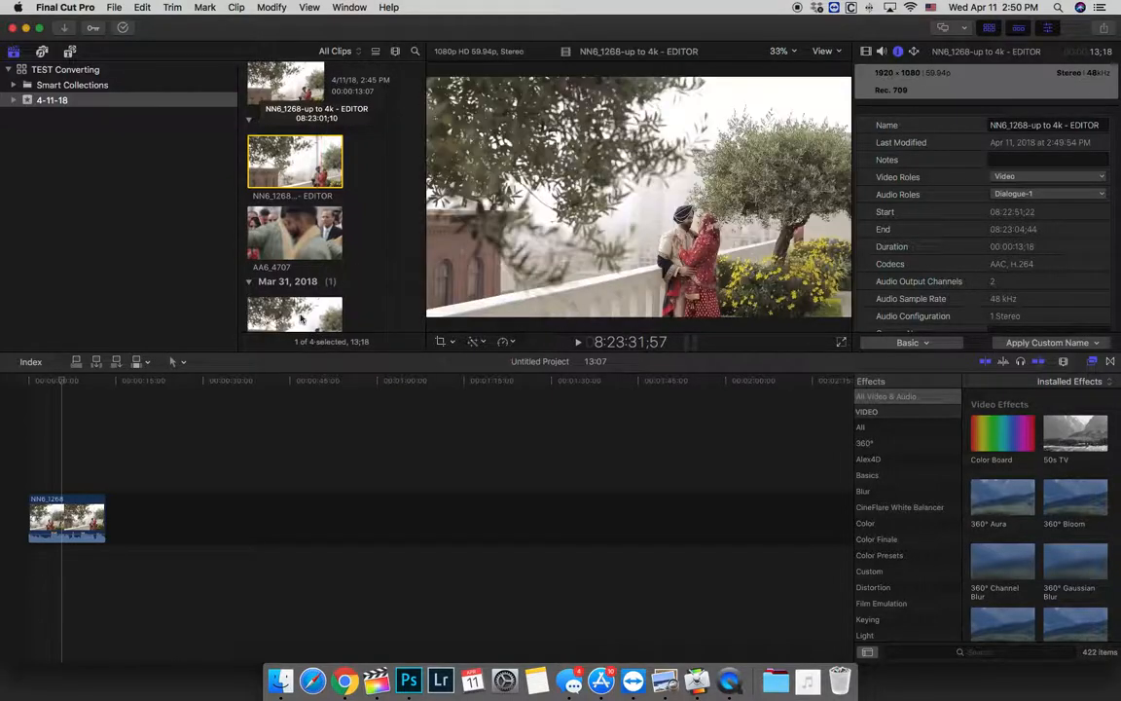
left_click(295, 292)
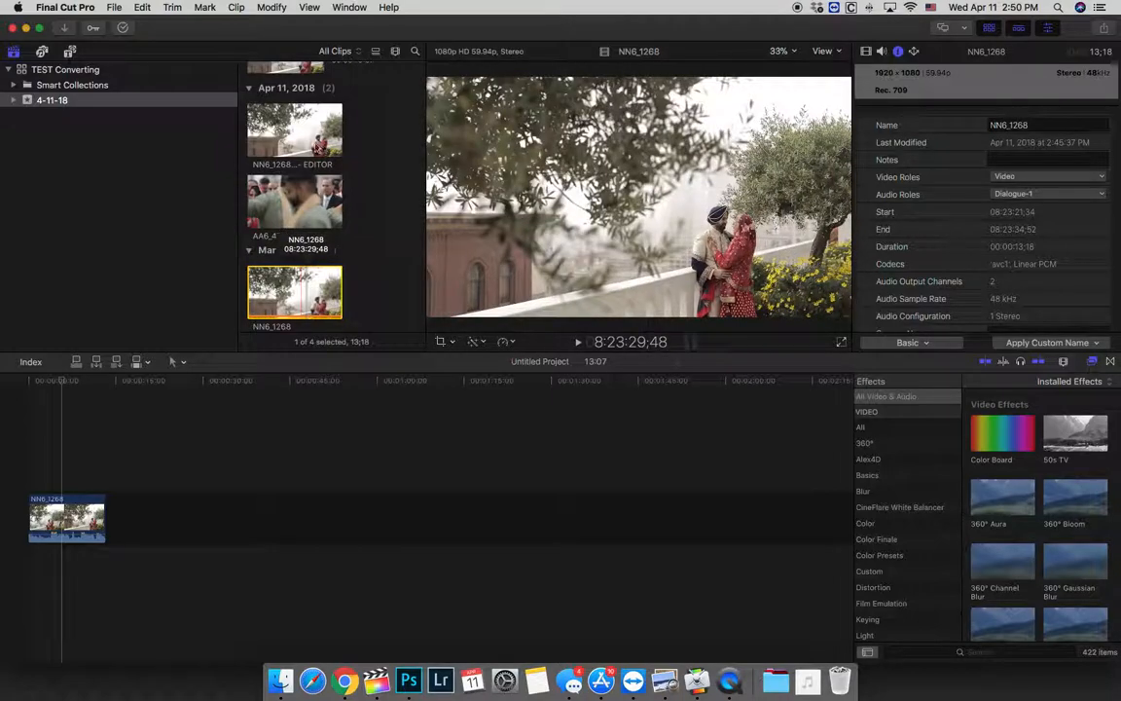
left_click(295, 130)
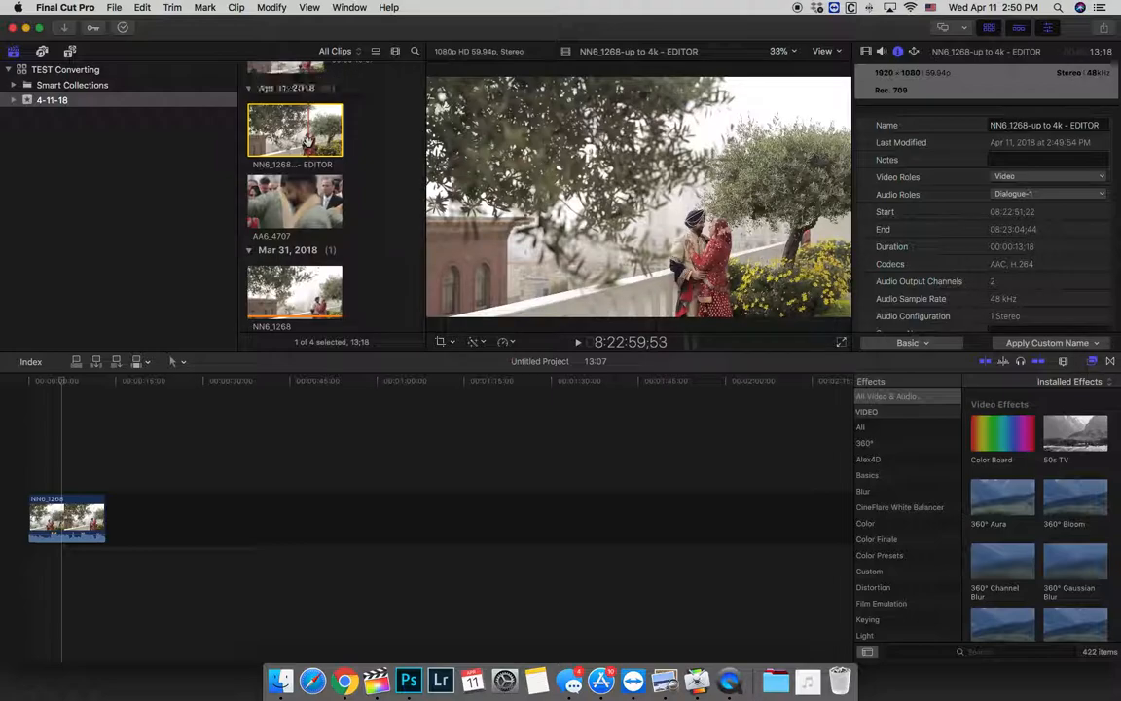
left_click(295, 291)
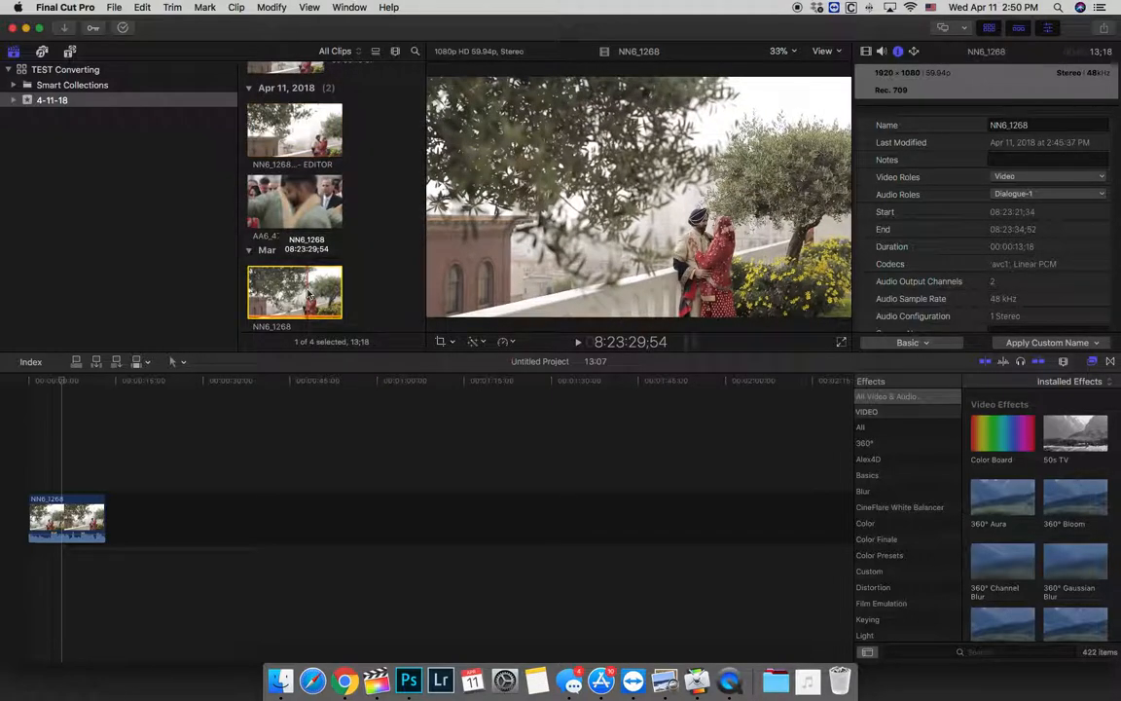
scroll("down", 3)
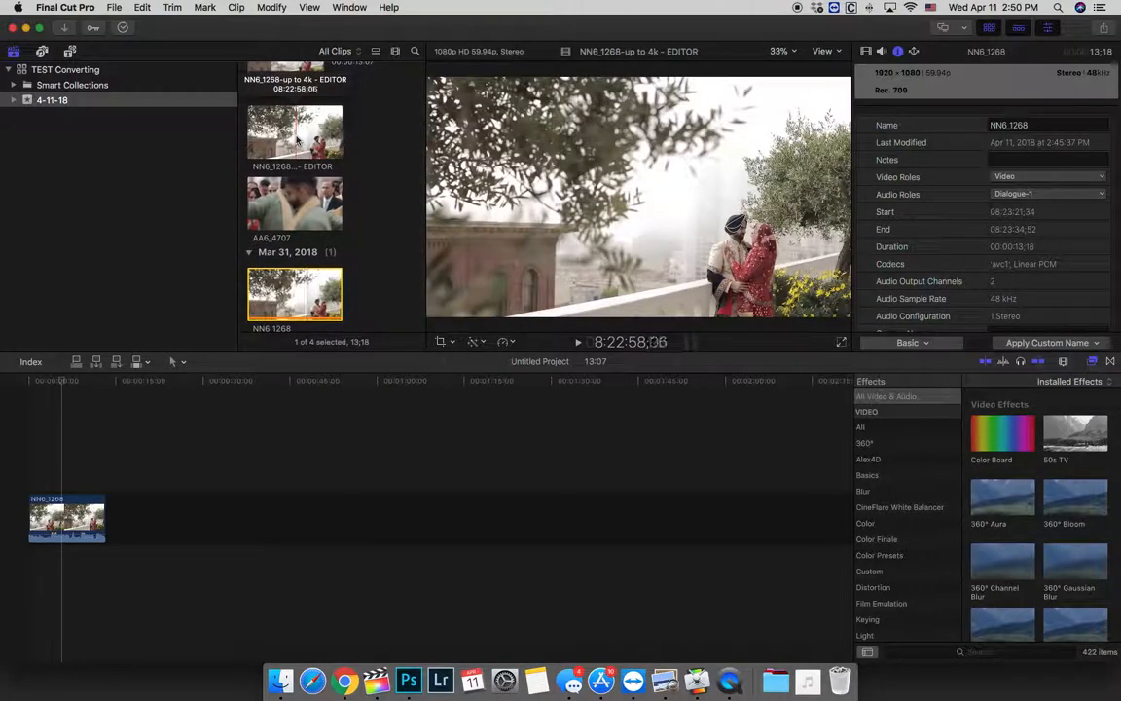
left_click(294, 203)
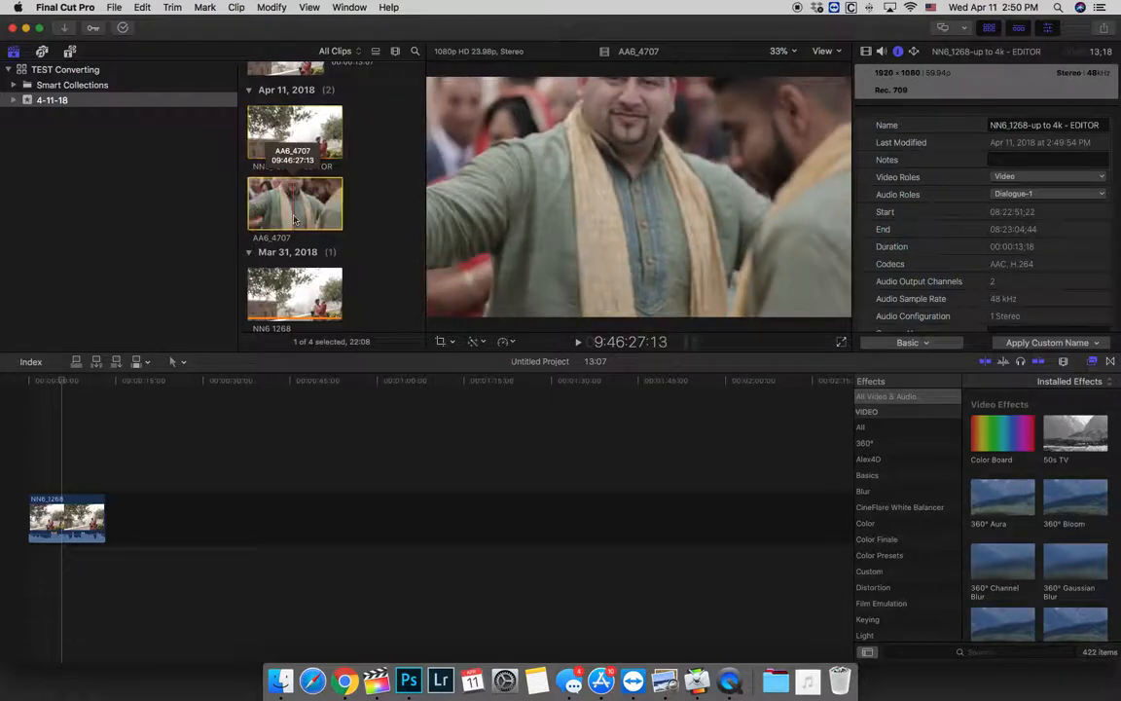
left_click(295, 202)
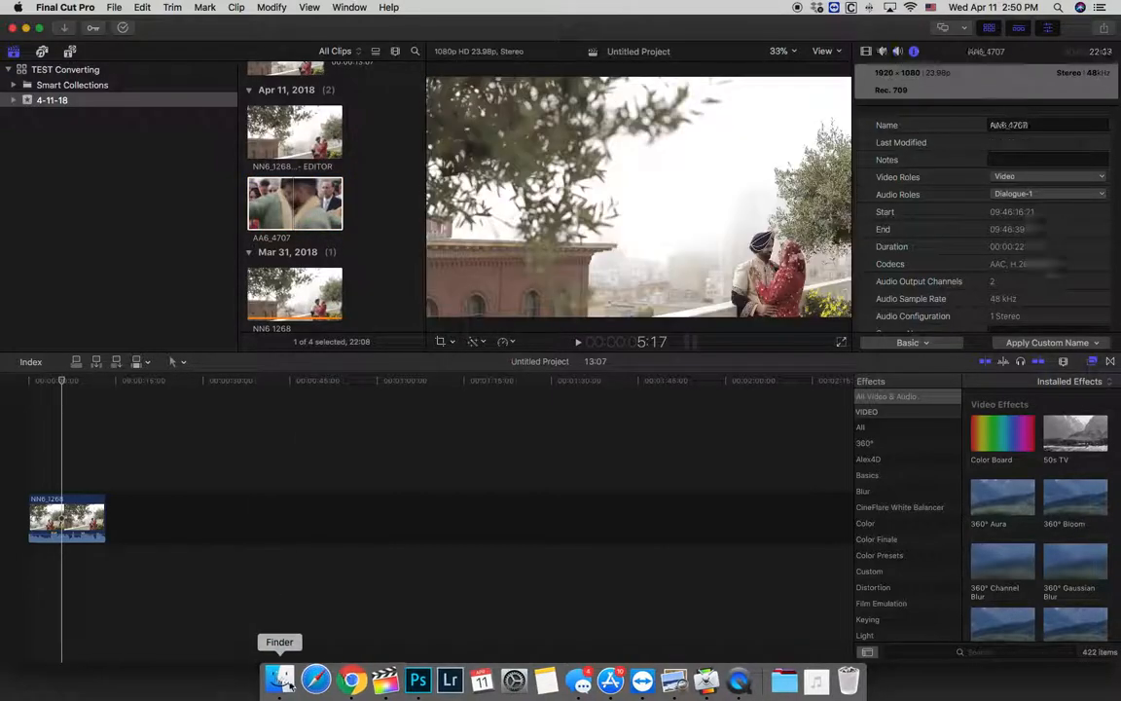
- Take the original AA6_4707.MOV from the Desktop in Finder for Final Cut Pro
left_click(280, 679)
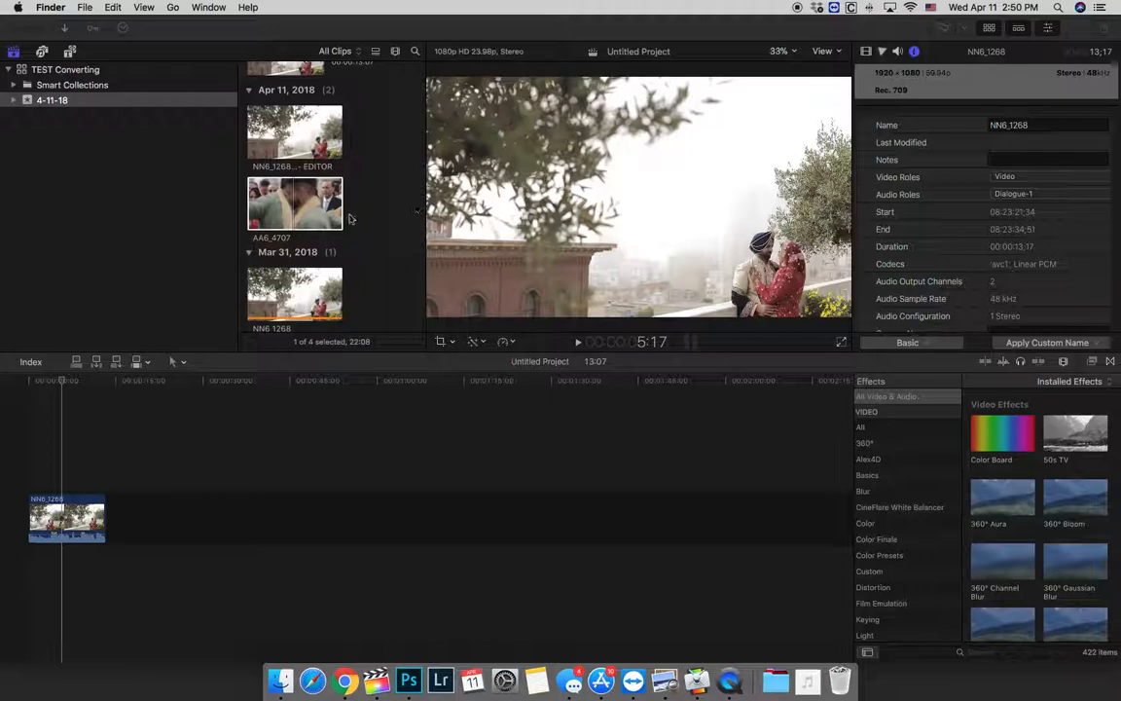
left_click(295, 202)
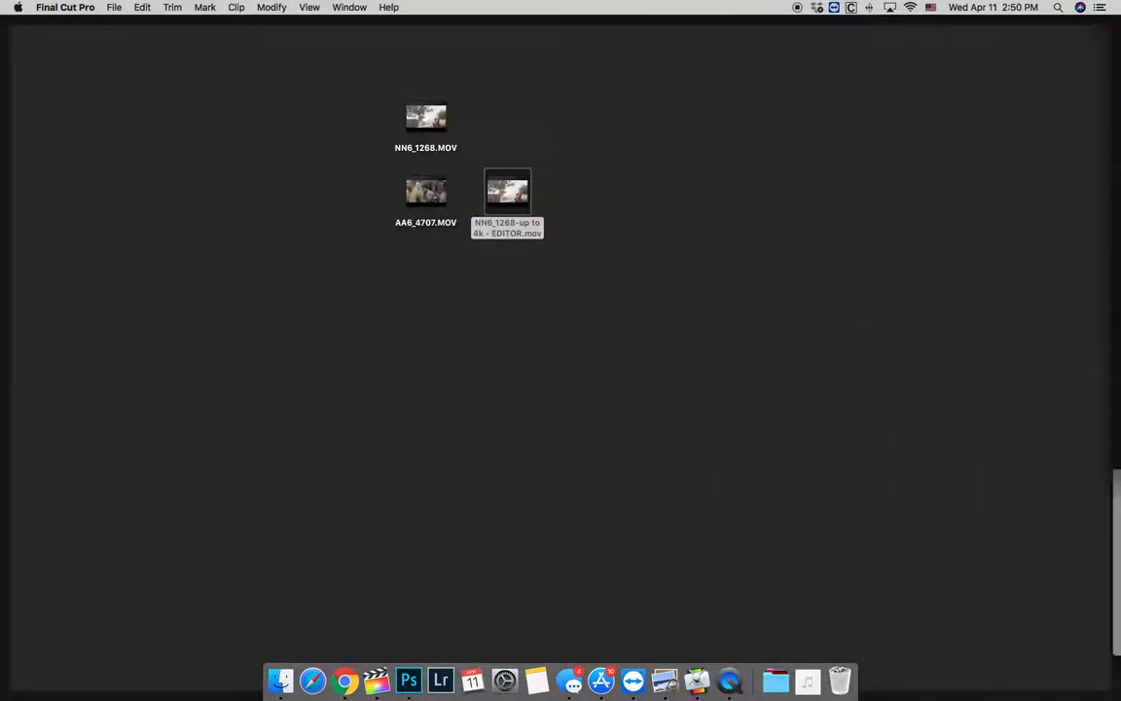
left_click(425, 191)
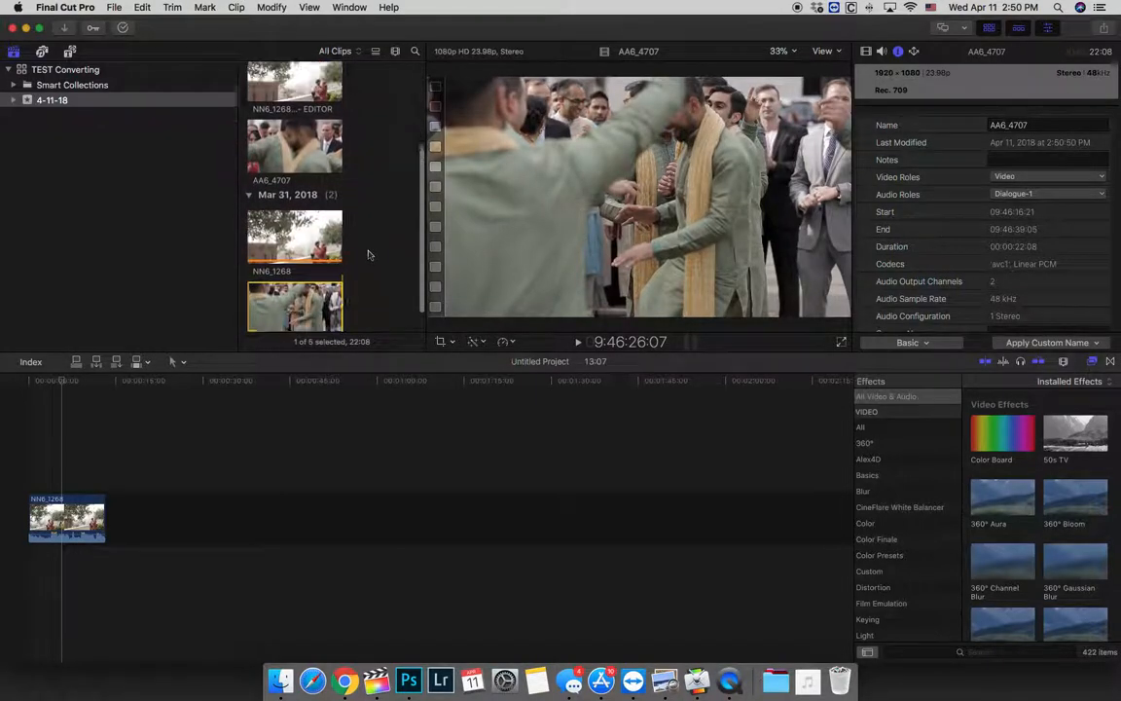
- Select the converted AA6_4707 clip and scroll its Info inspector to compare codec and timecode
left_click(294, 144)
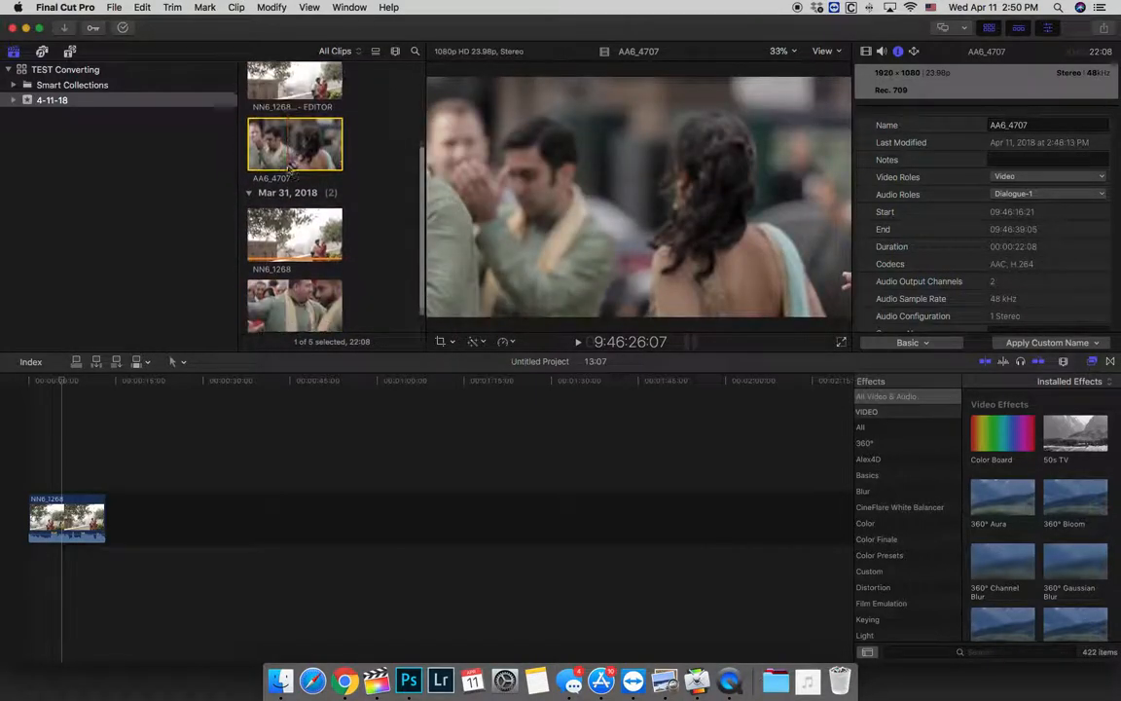
scroll("up", 3)
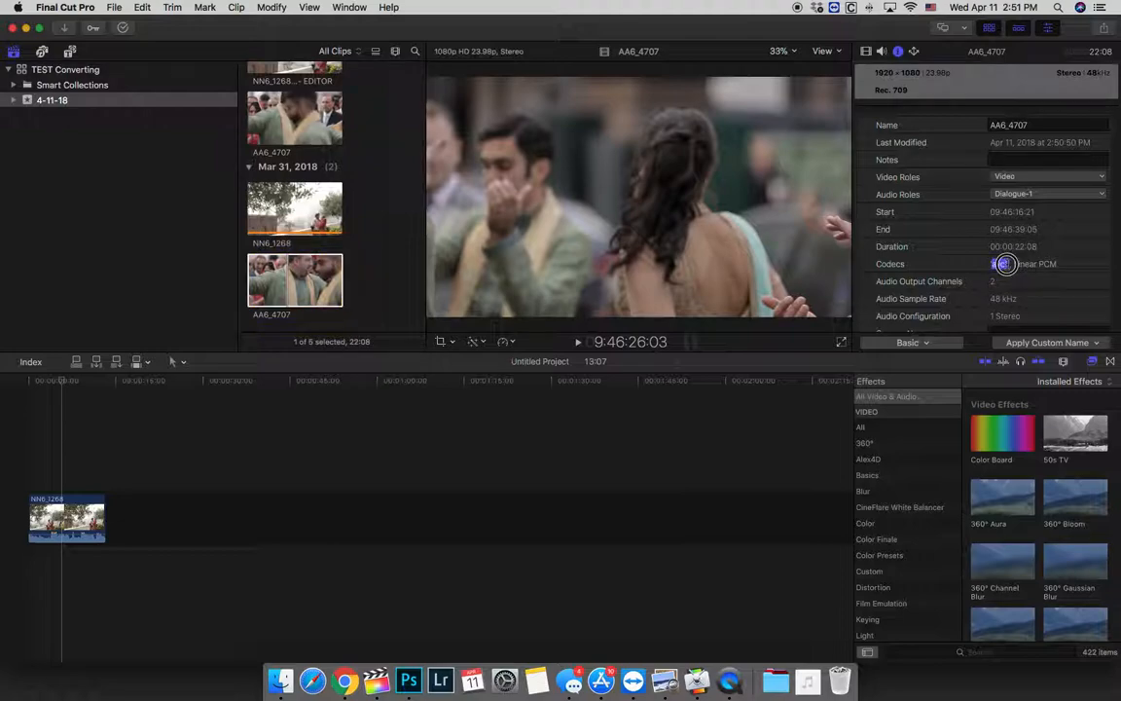
scroll("down", 3)
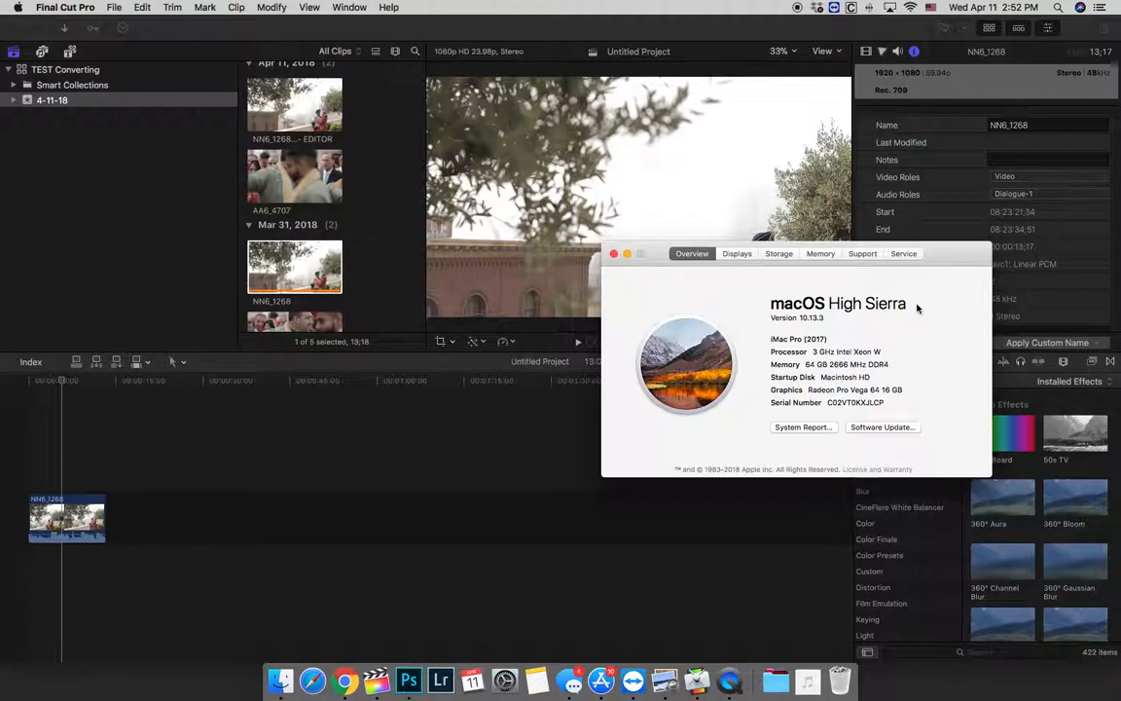
mouse_move(808, 367)
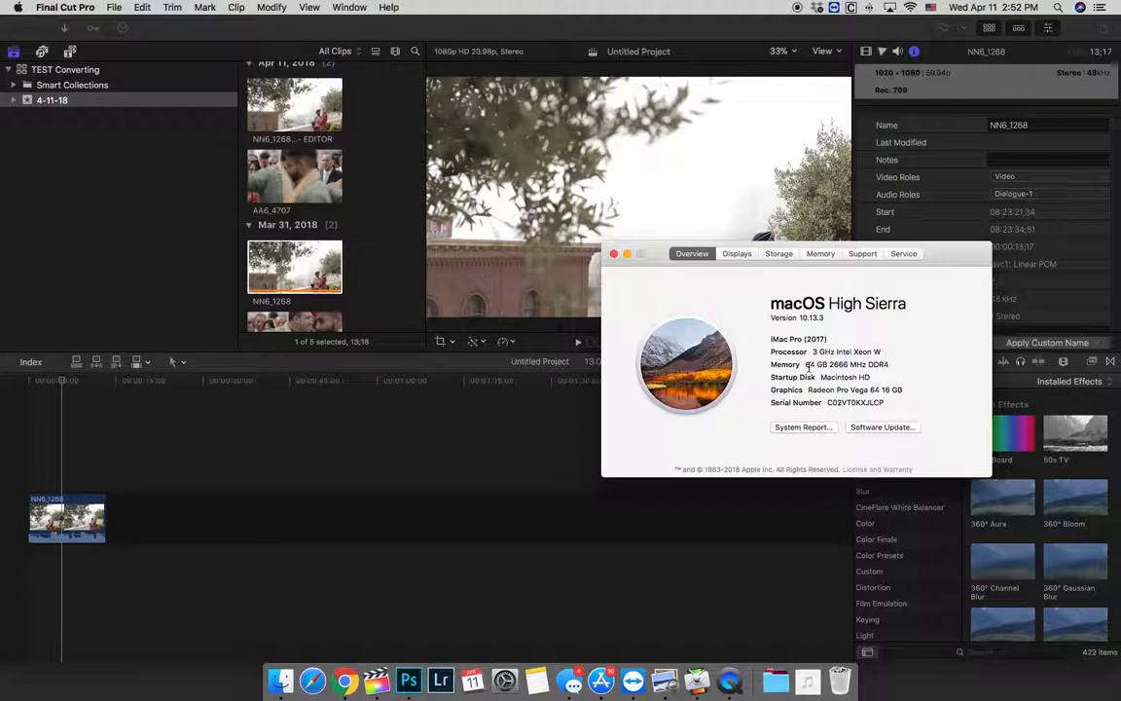
- Close the About This Mac overview to reveal the NN6_1268 clip details again
left_click(613, 253)
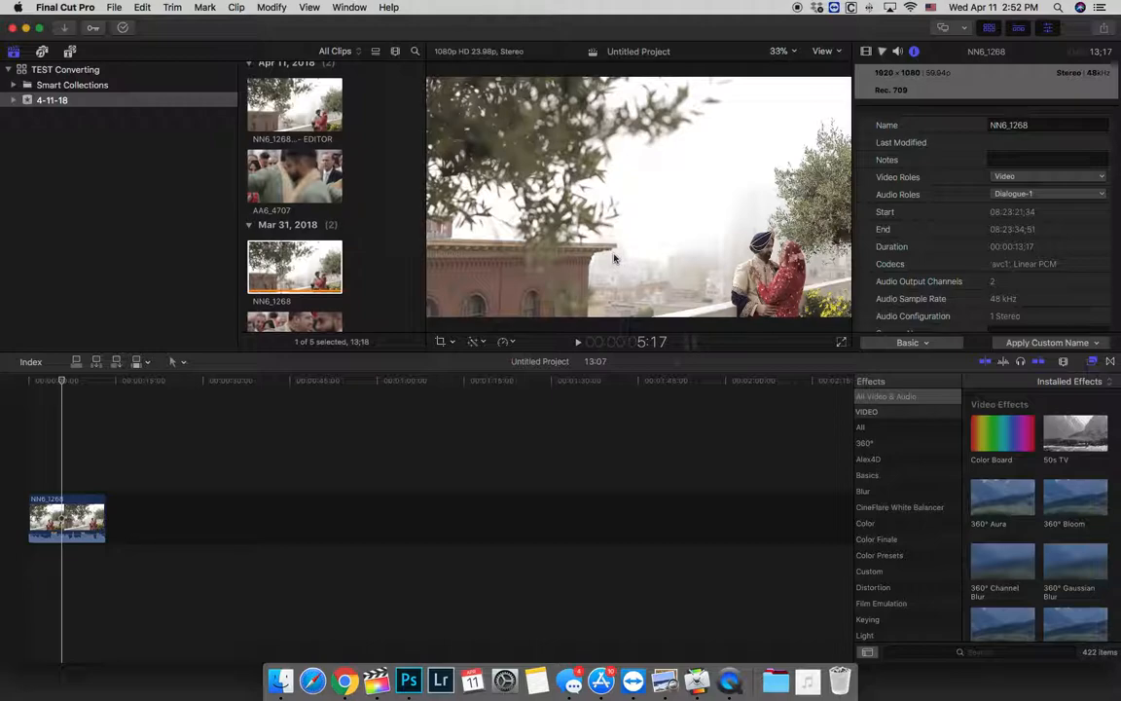
mouse_move(678, 245)
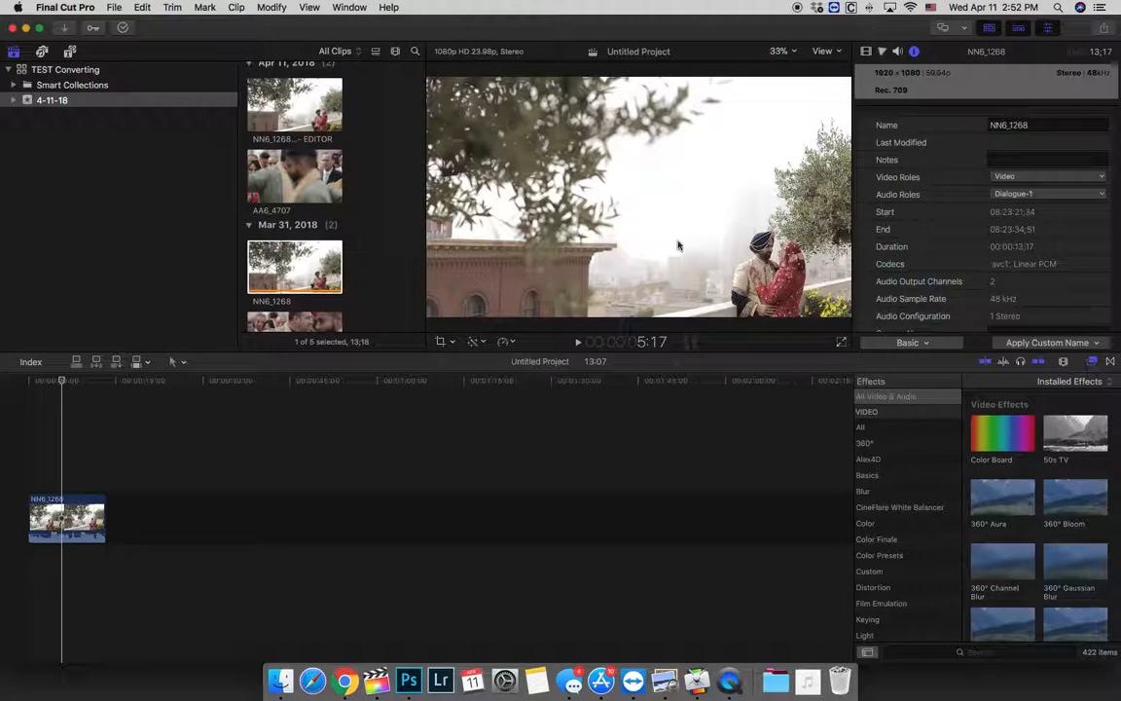